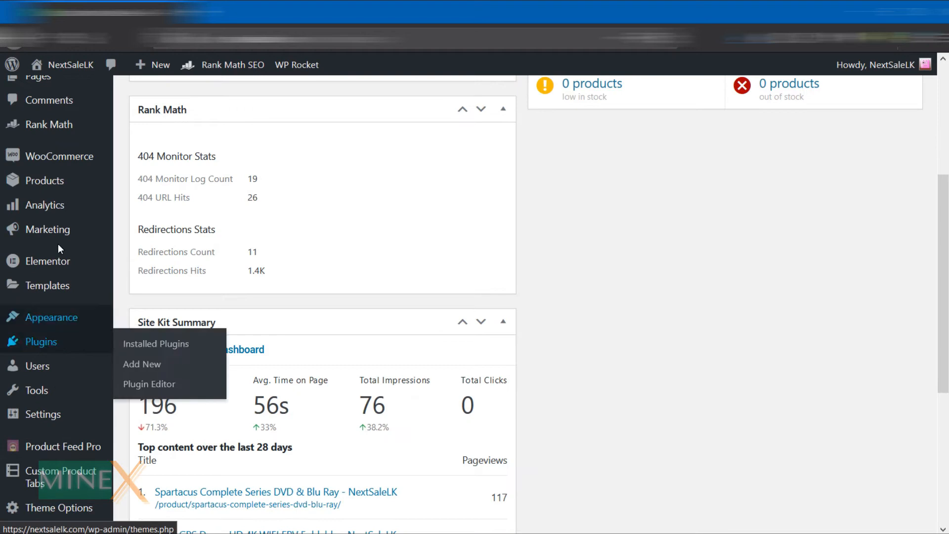
mouse_move(141, 364)
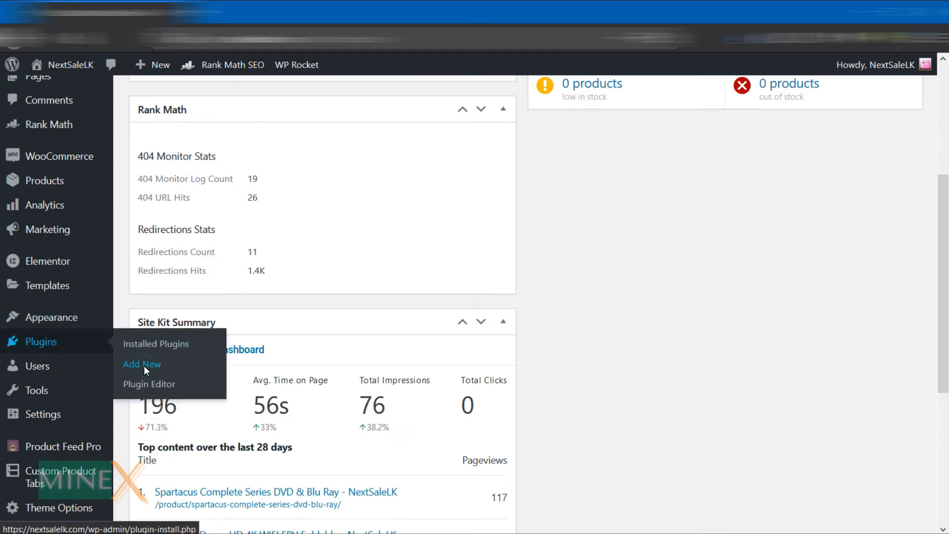
- Reach the plugin upload form via Plugins > Add New > Upload Plugin and browse for a file
click(142, 364)
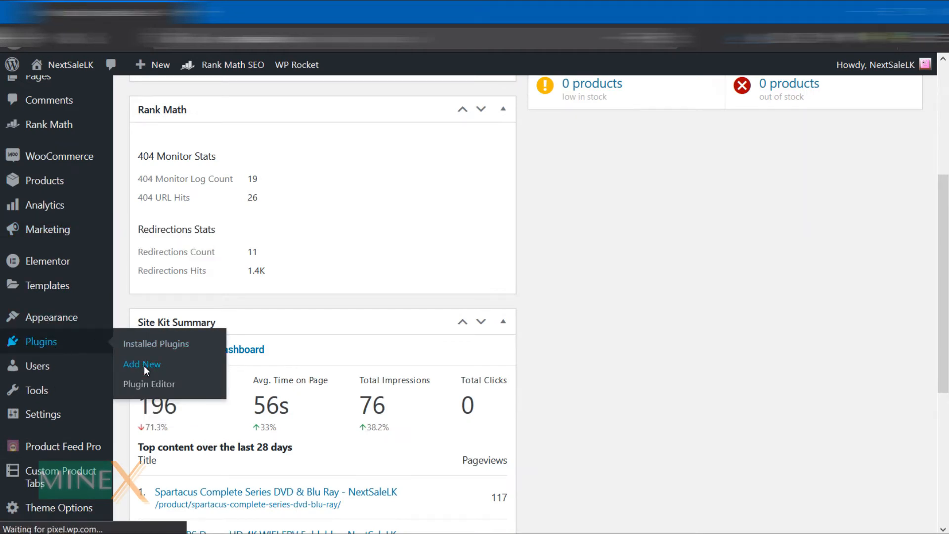
click(141, 364)
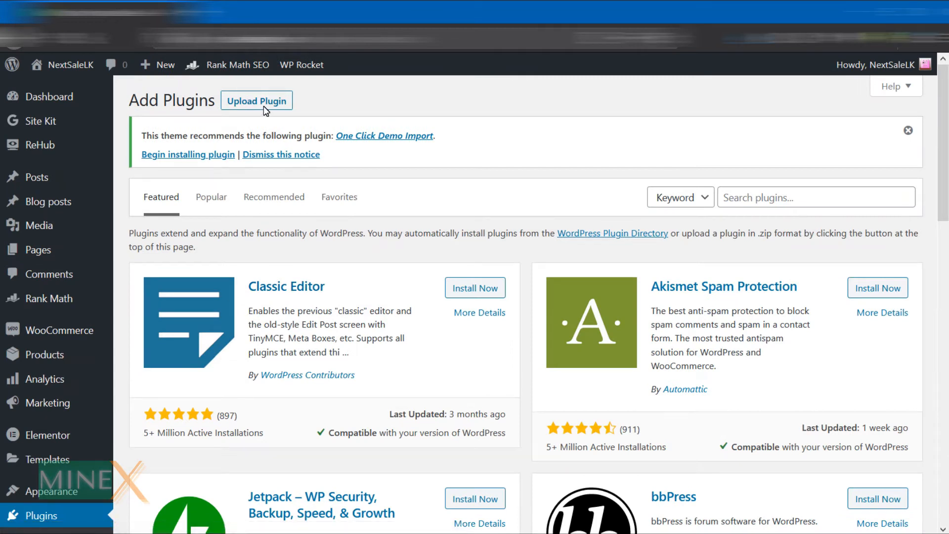
click(256, 101)
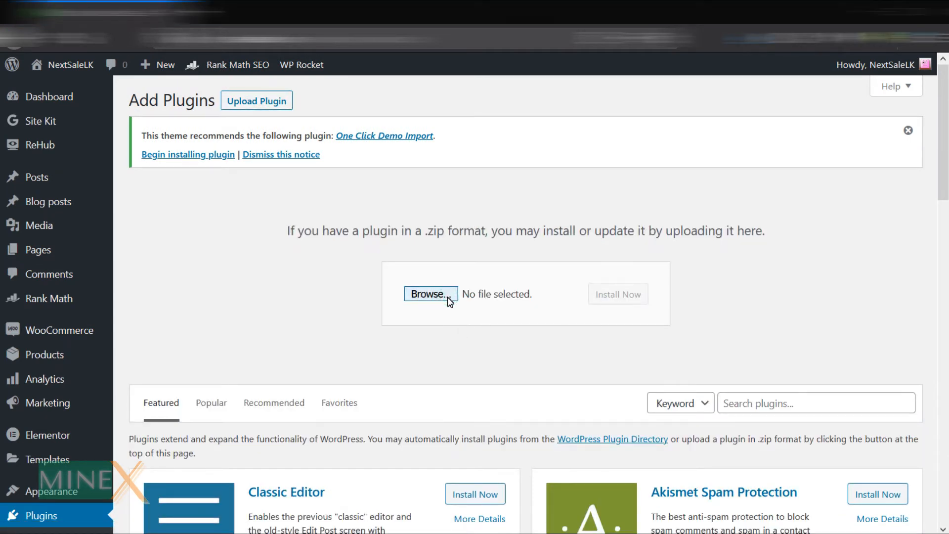
click(430, 294)
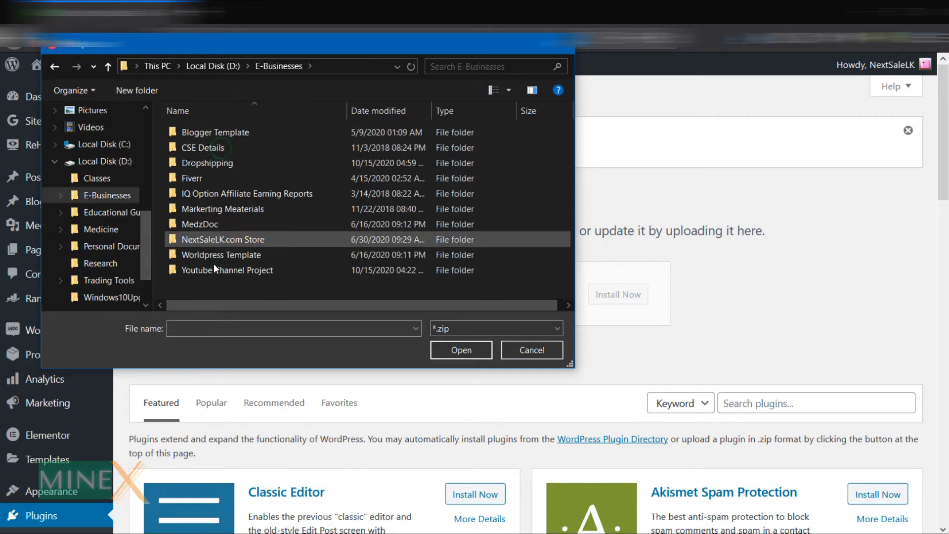
- Select weadown.com_fs-poster_v3.7.2.zip from the Wordpress Template plugins folder
double_click(221, 254)
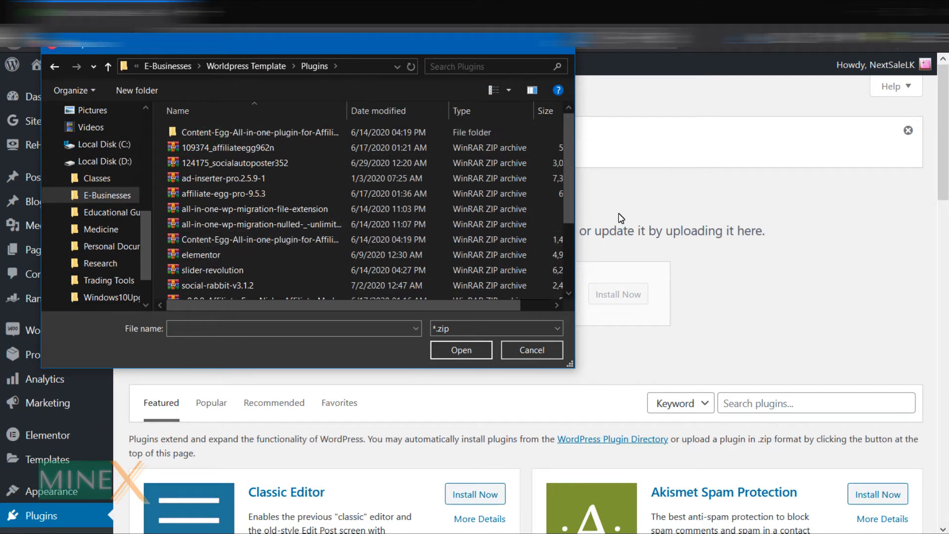
scroll(down, 3)
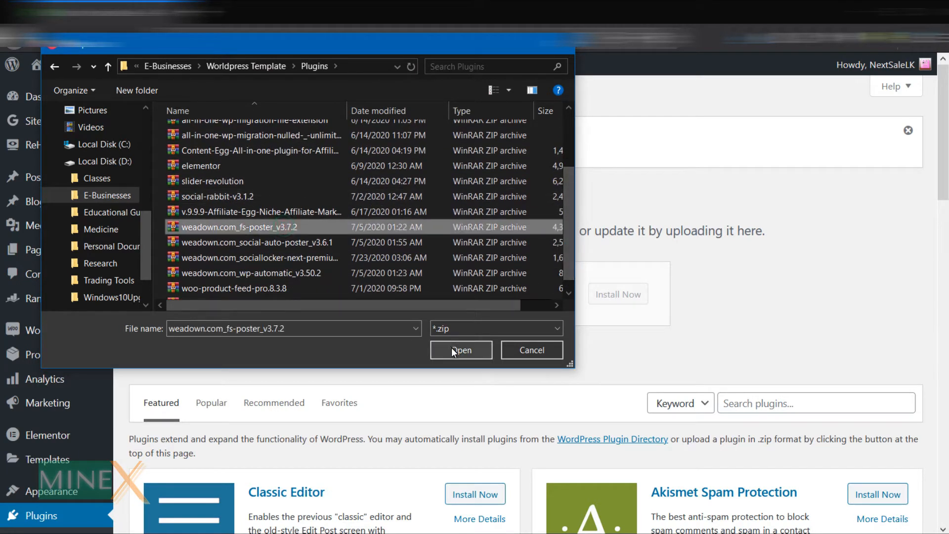
click(461, 350)
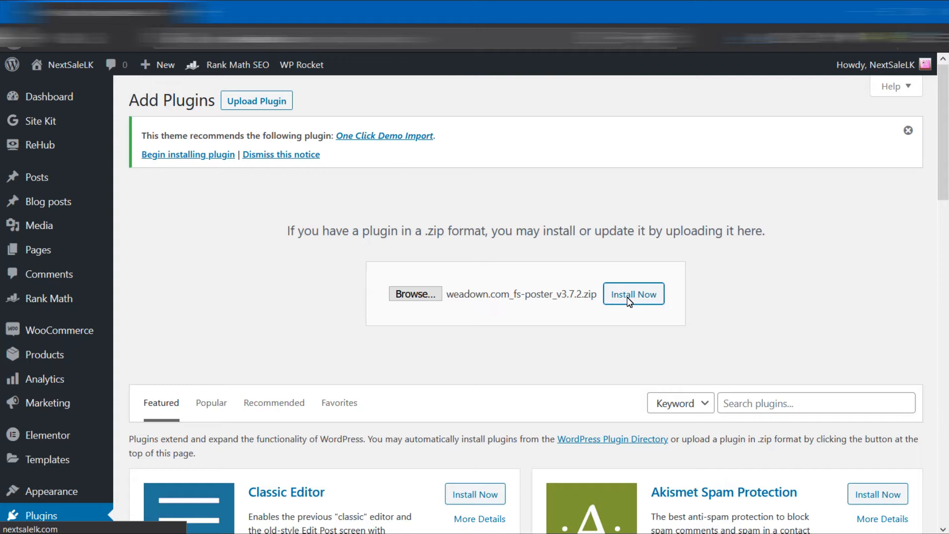
- Install the uploaded FS Poster zip with Install Now, then activate the plugin
click(632, 294)
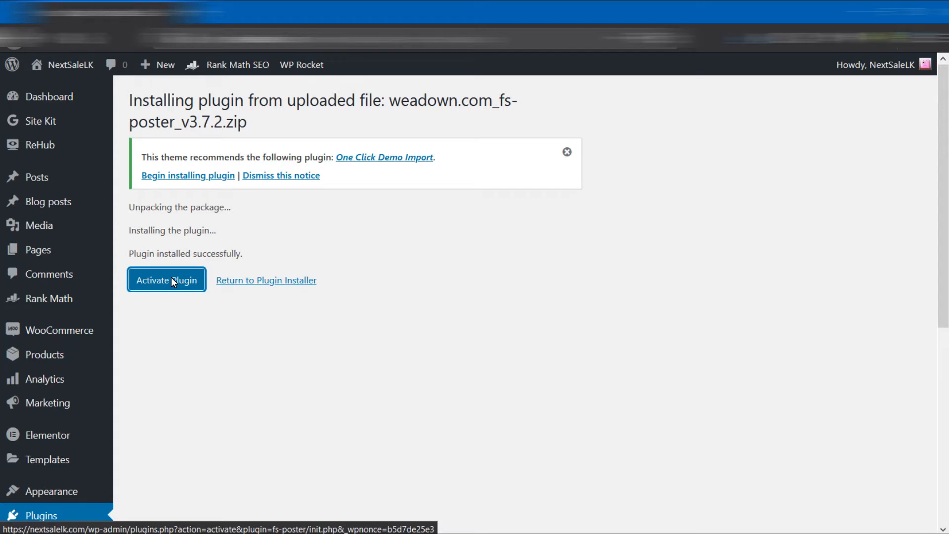
click(166, 280)
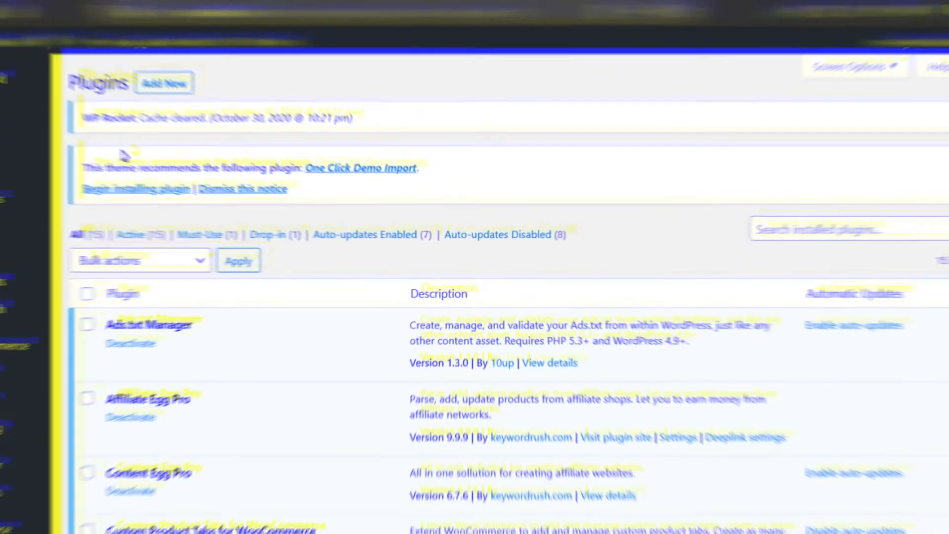
scroll(down, 3)
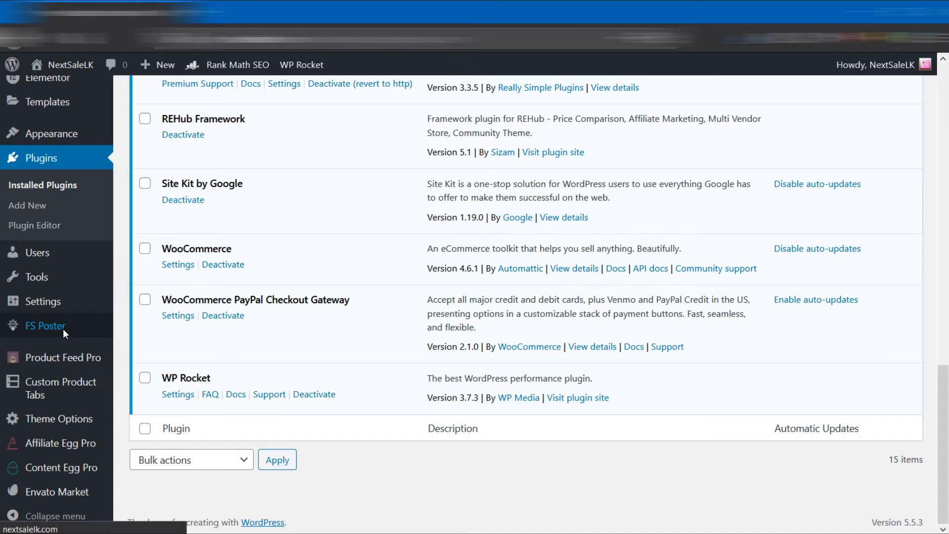
- Activate the FS Poster license with 'From Google' as source and the purchase key
click(45, 325)
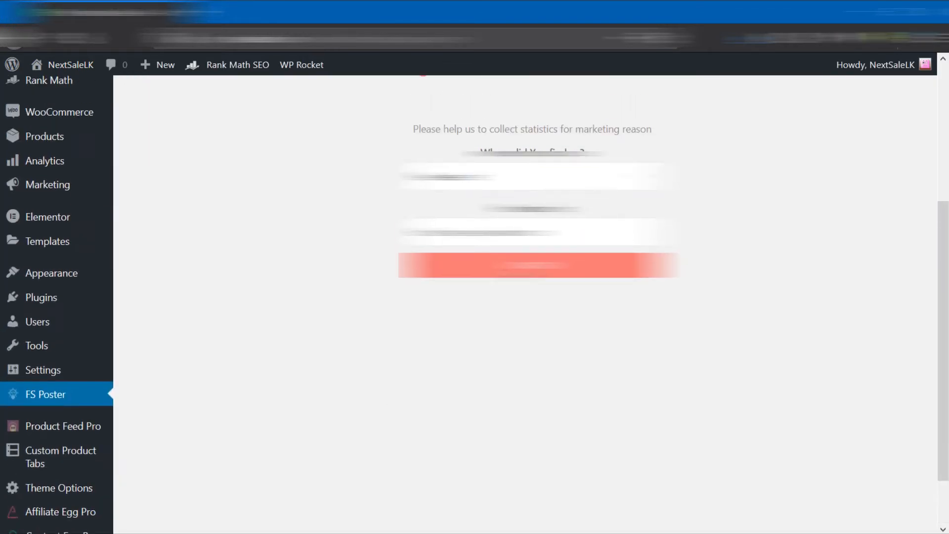
click(532, 176)
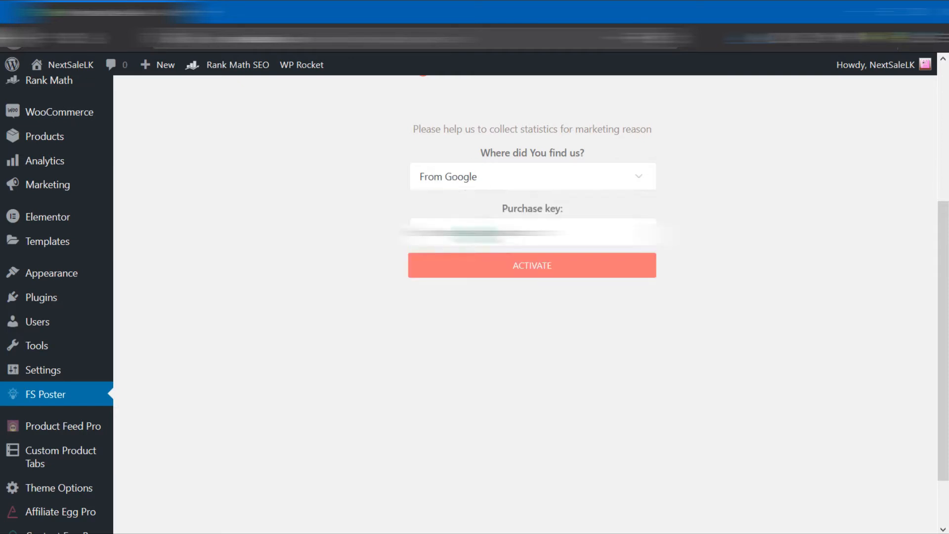
mouse_move(519, 254)
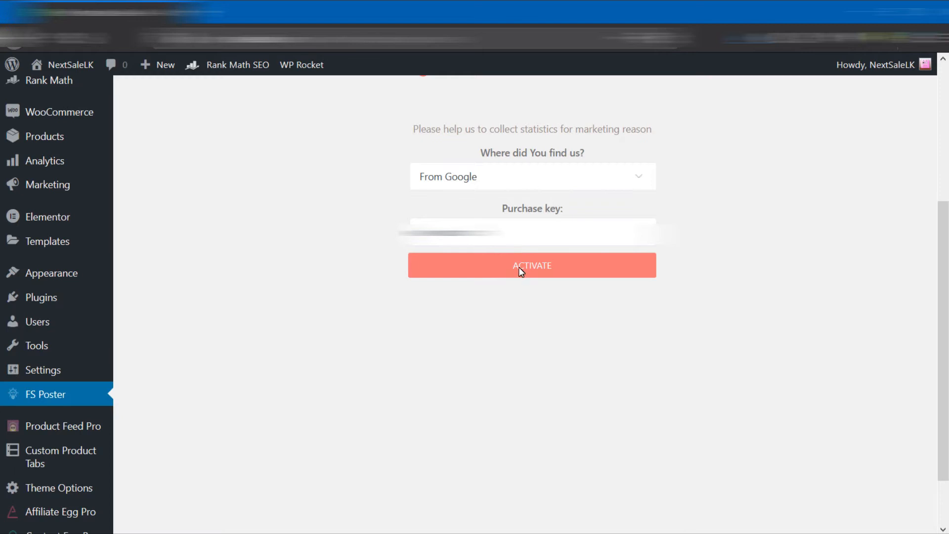
click(532, 265)
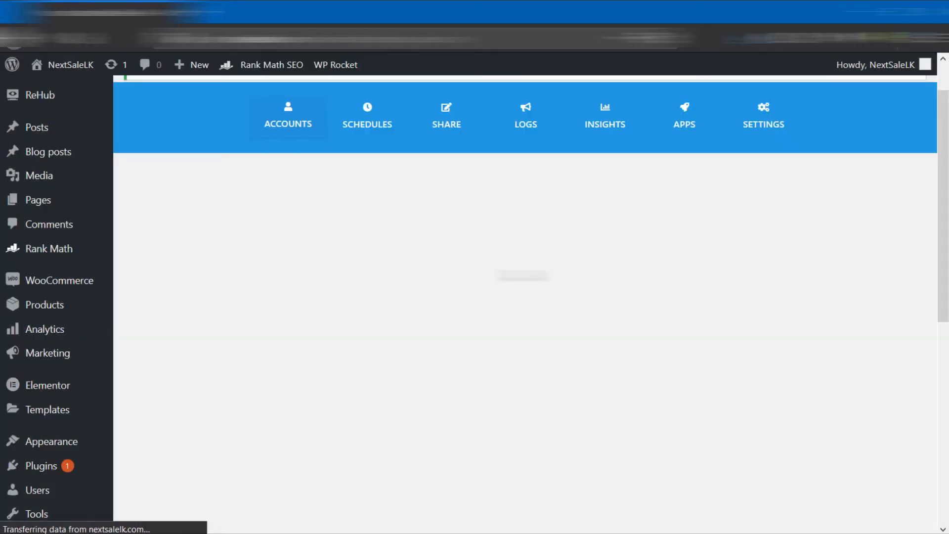
- Start adding a Facebook account using the Cookie method and proceed to the cookie form
click(288, 117)
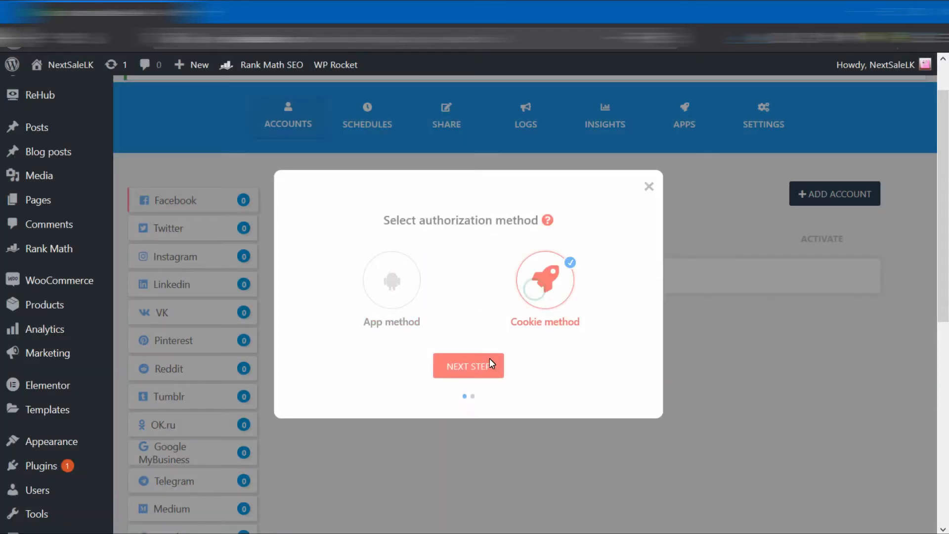
click(468, 366)
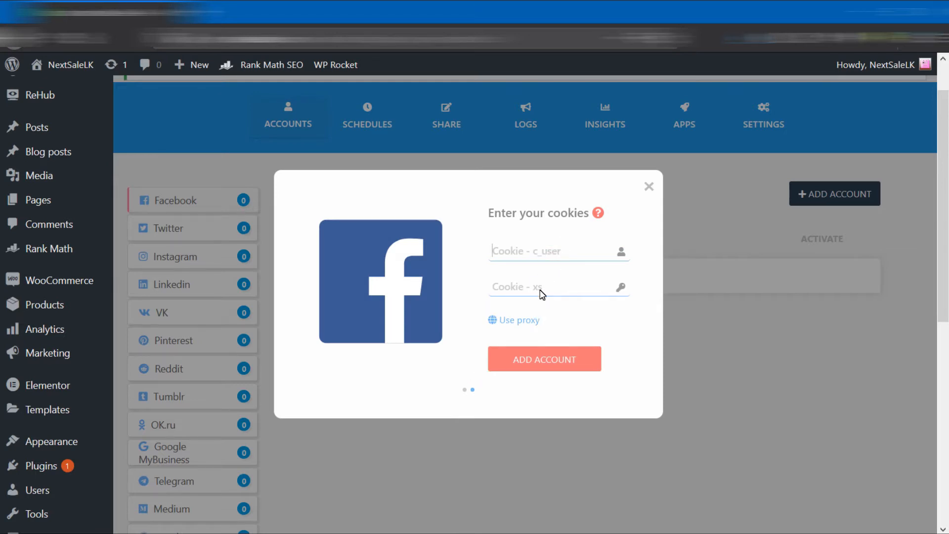
mouse_move(493, 356)
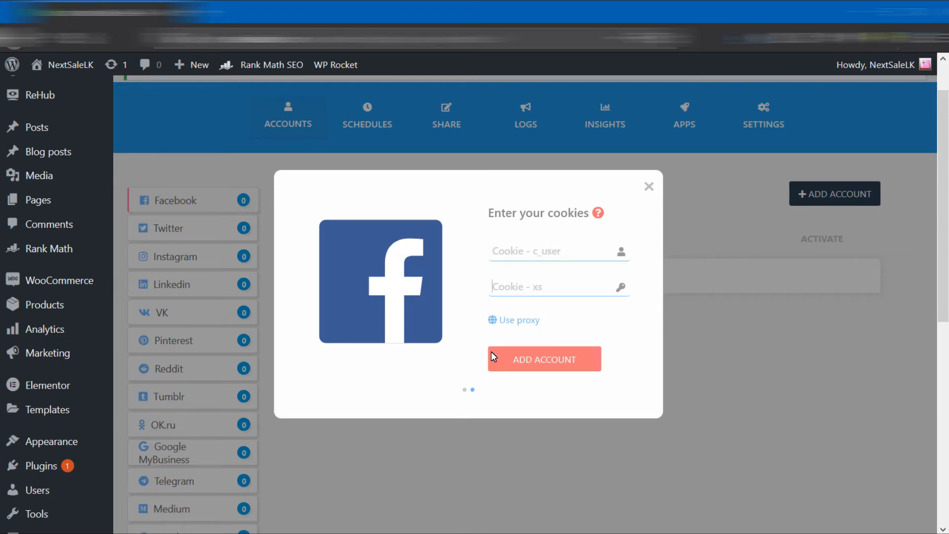
mouse_move(462, 282)
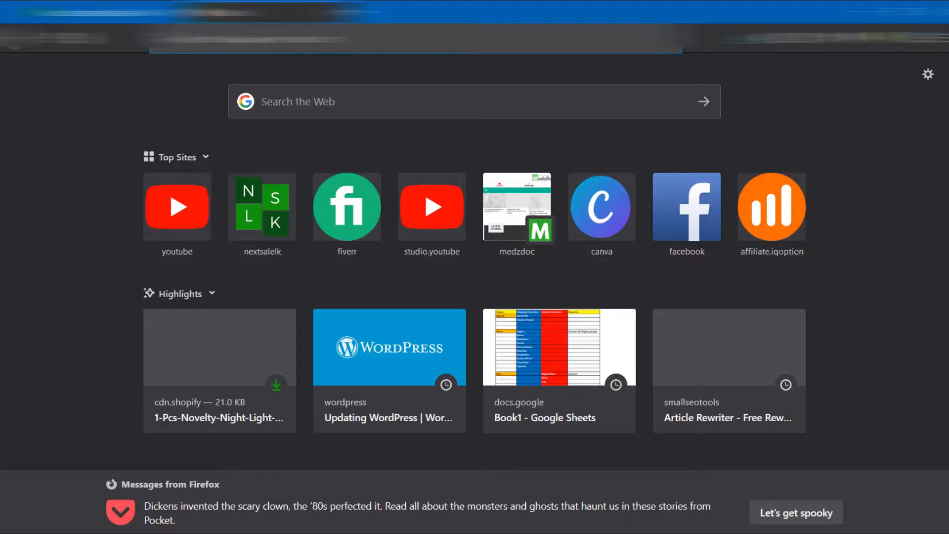
- Log in to Facebook and inspect the profile page with developer tools to find the cookies
click(686, 207)
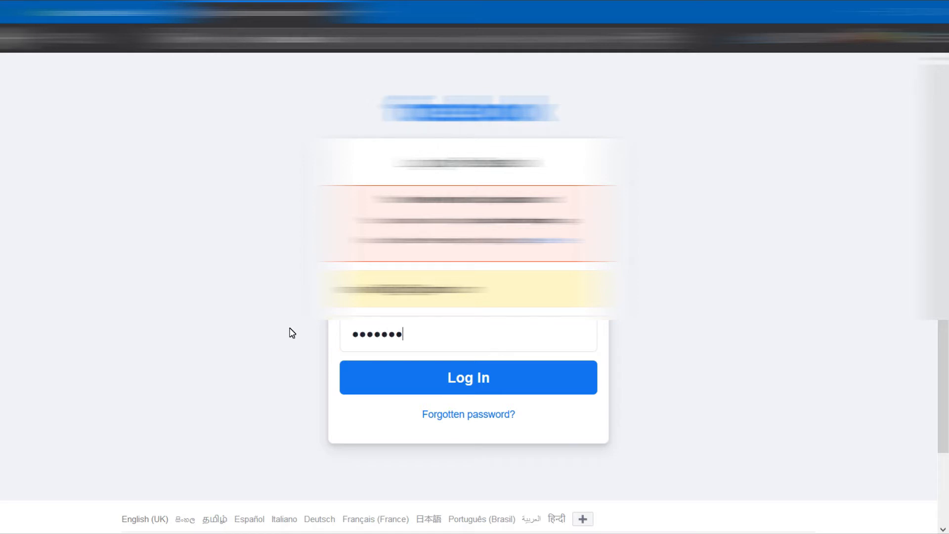
click(468, 377)
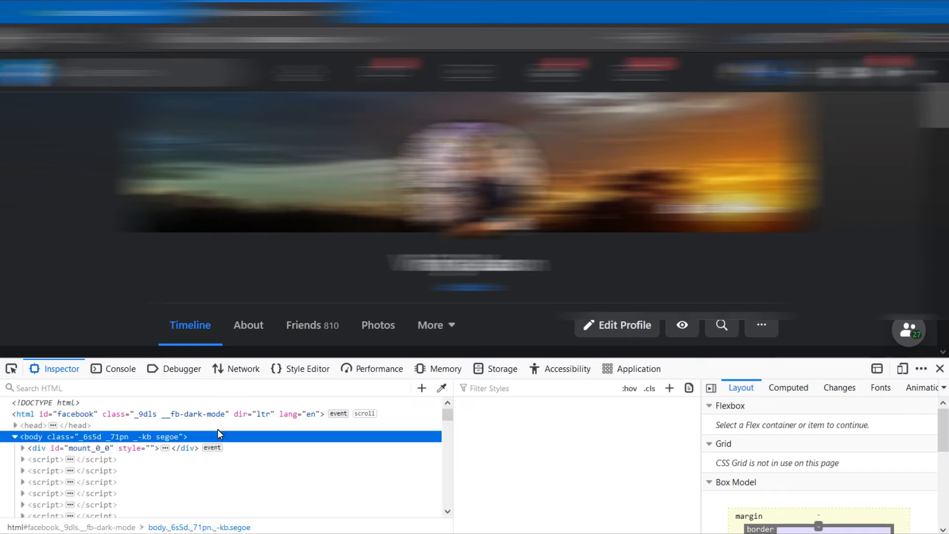
click(567, 368)
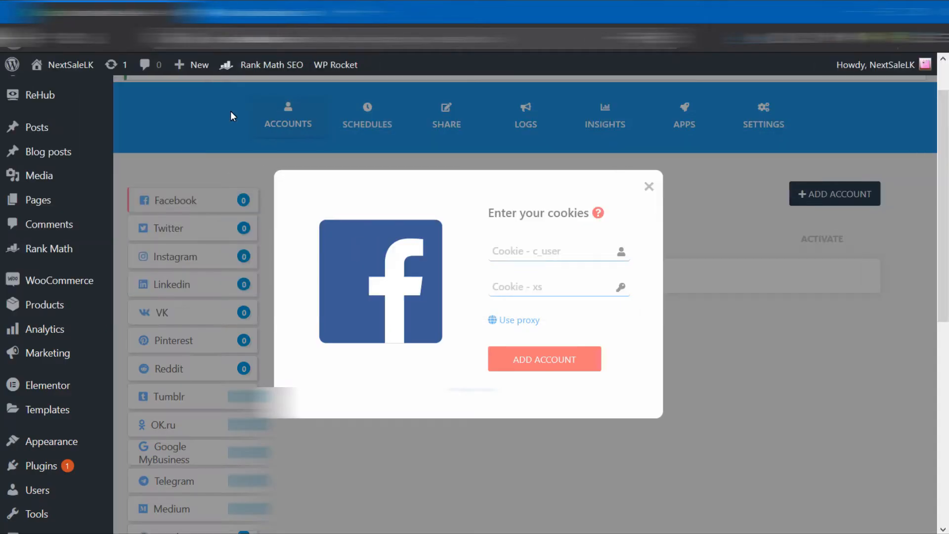
- Paste the c_user and xs cookie values and add the Facebook account
right_click(557, 250)
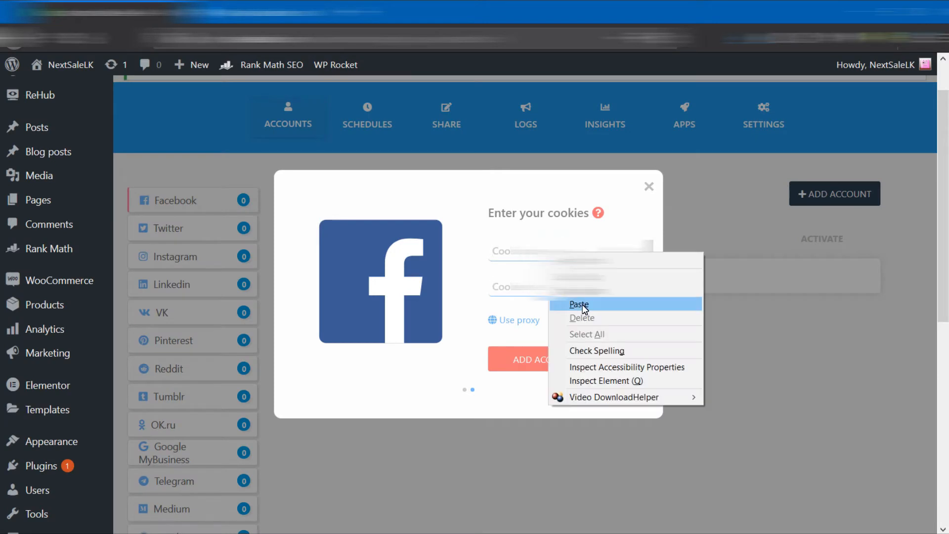
click(578, 304)
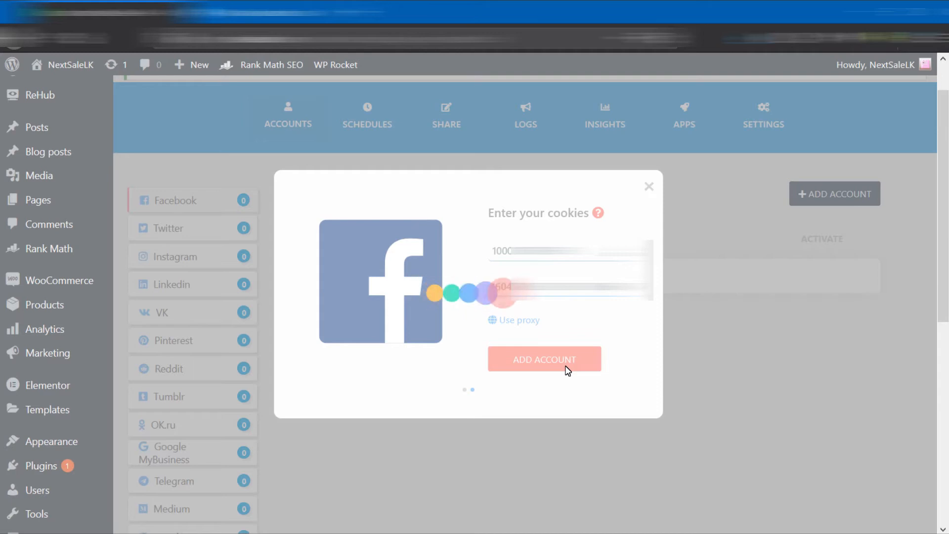
click(543, 358)
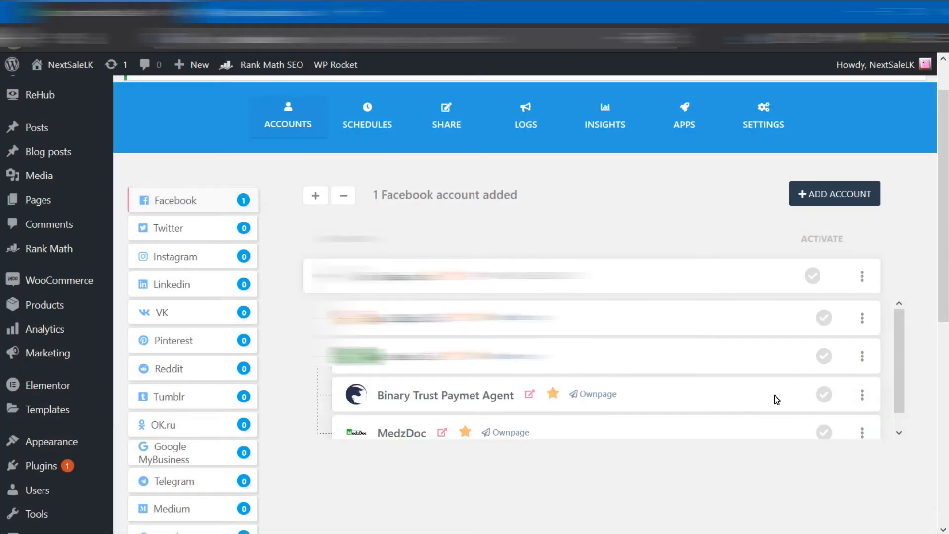
- Remove the unwanted MedzDoc Facebook page via its more-options menu
click(863, 431)
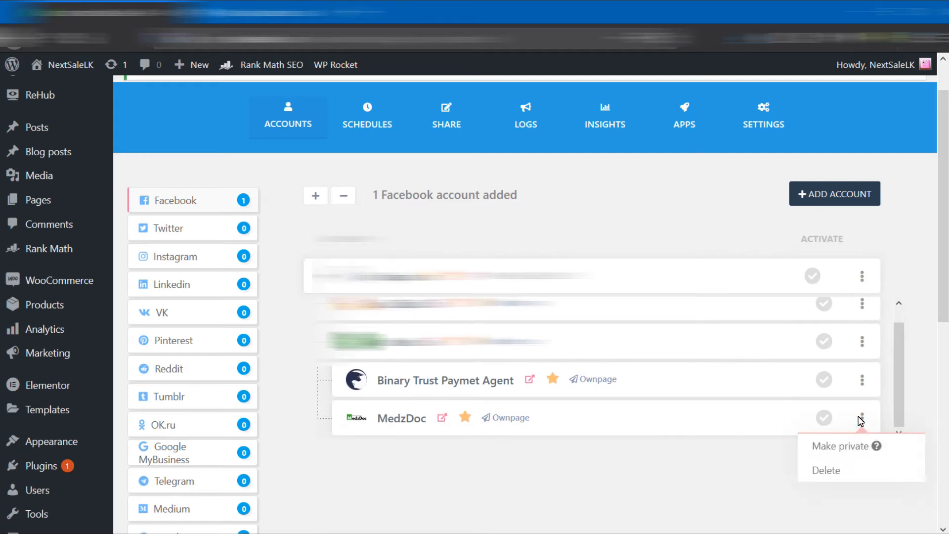
click(683, 422)
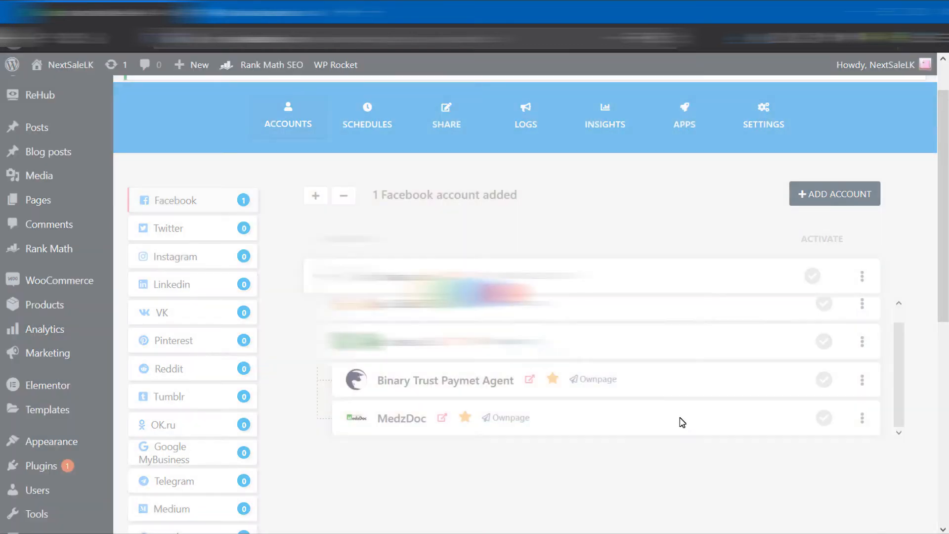
click(873, 395)
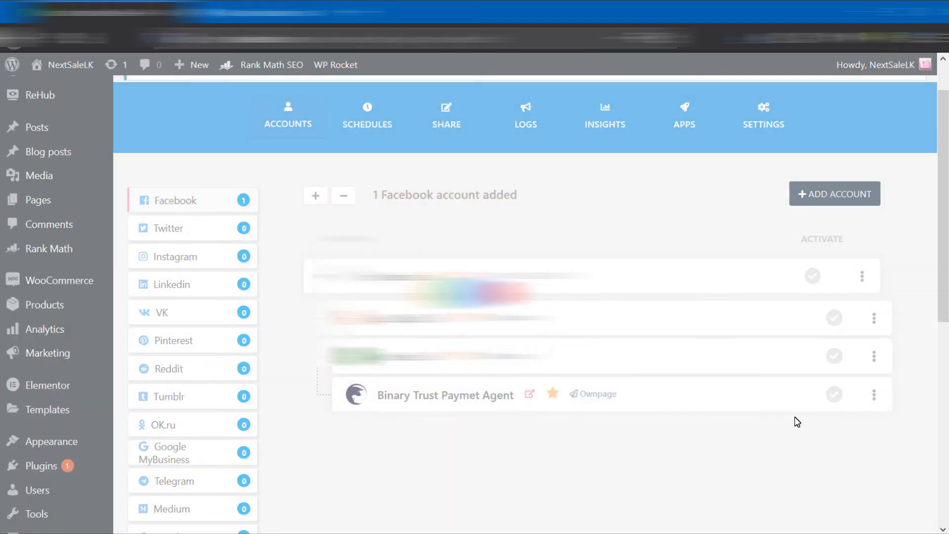
- Activate the remaining Facebook pages, including Next Sale, for posting
click(873, 317)
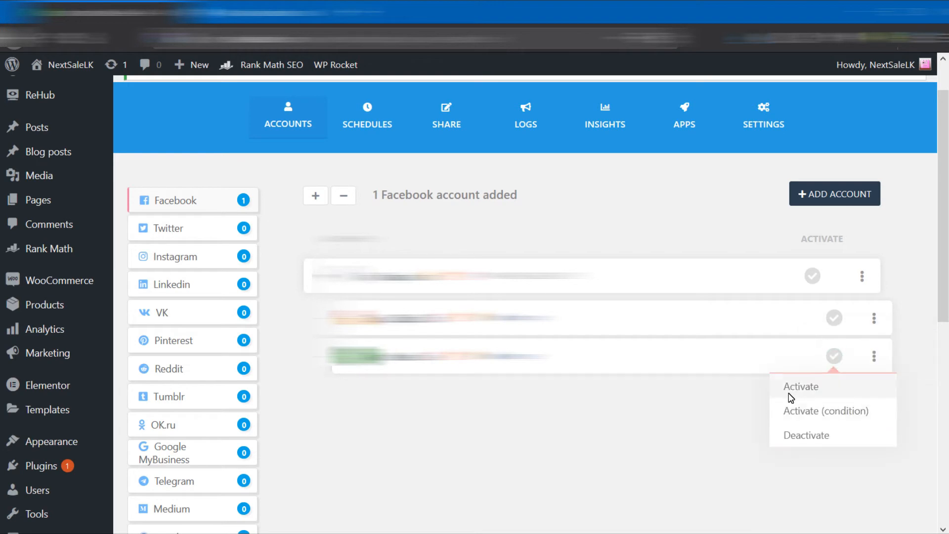
click(872, 317)
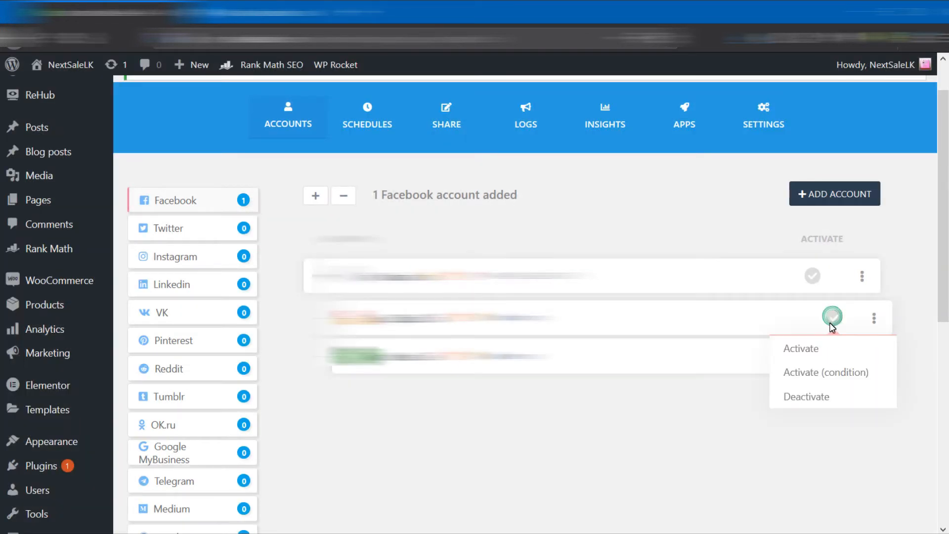
click(801, 348)
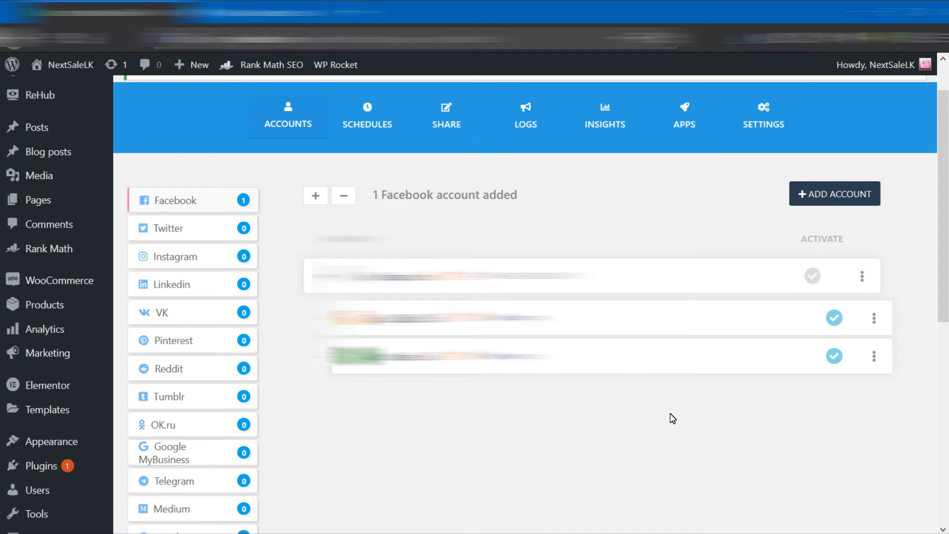
scroll(down, 3)
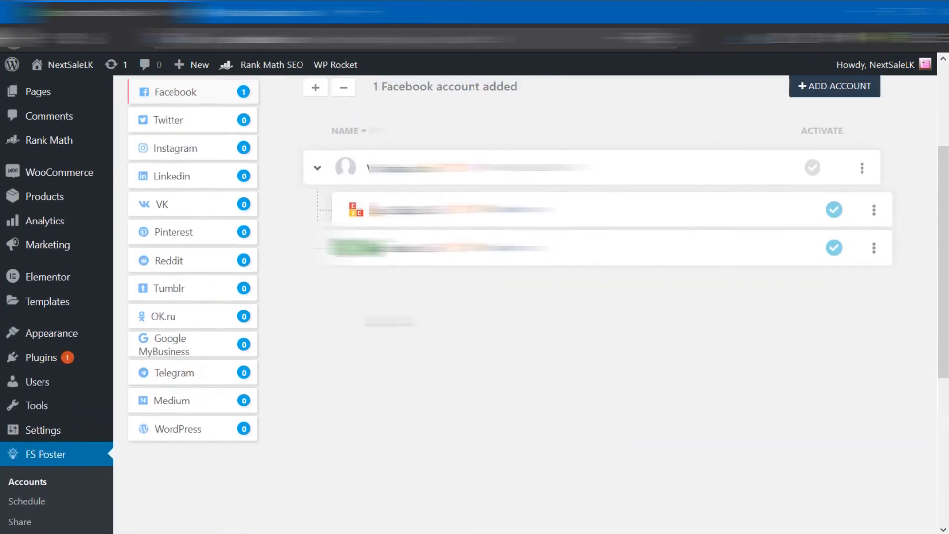
scroll(up, 3)
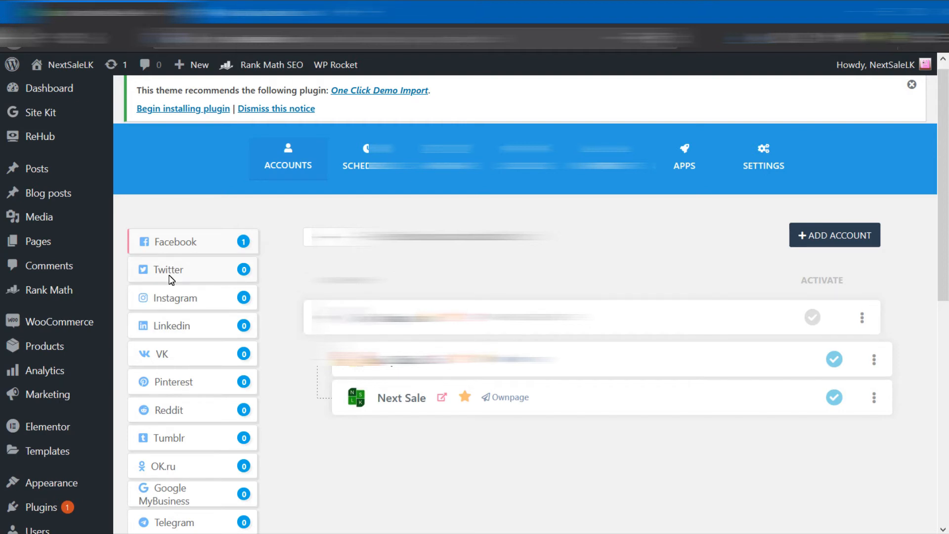
- Register a custom Twitter app in FS Poster Apps with its key and secret, then return to Accounts
click(683, 163)
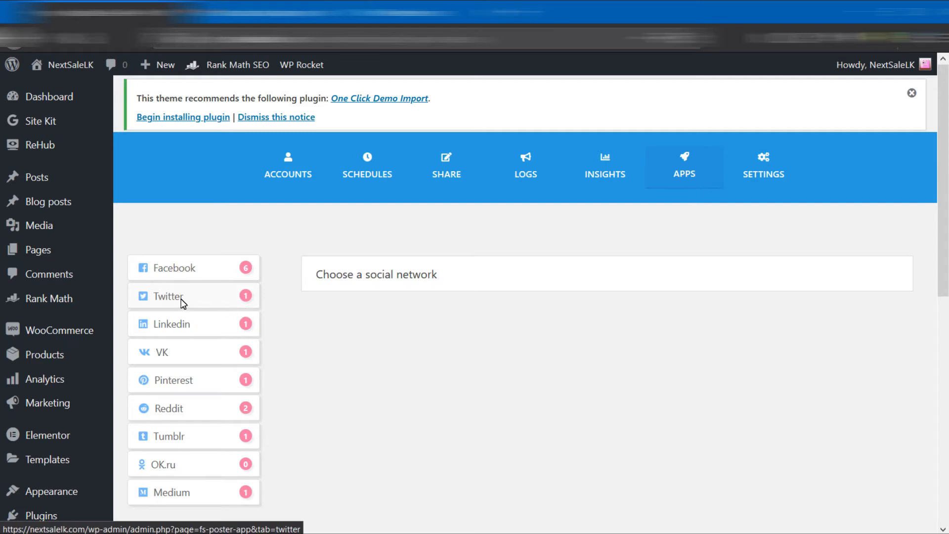
click(171, 295)
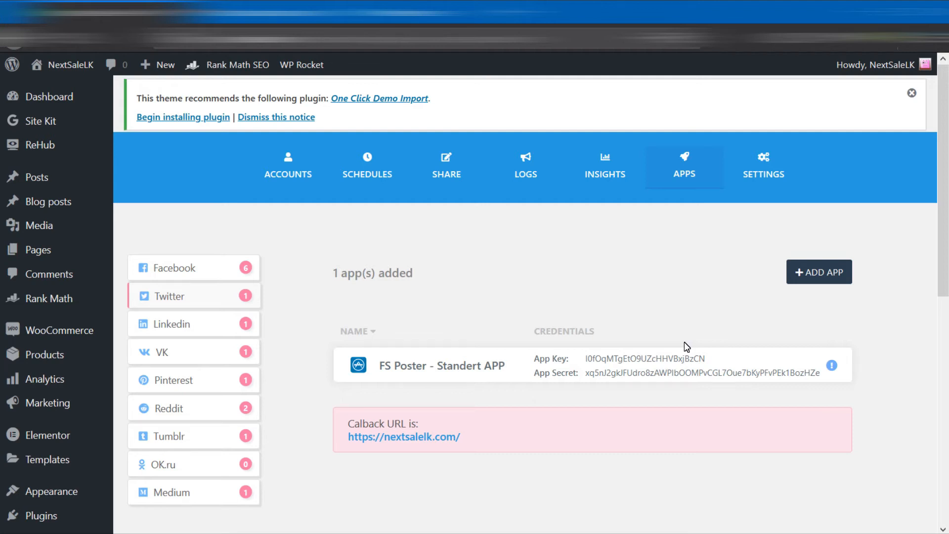
mouse_move(809, 288)
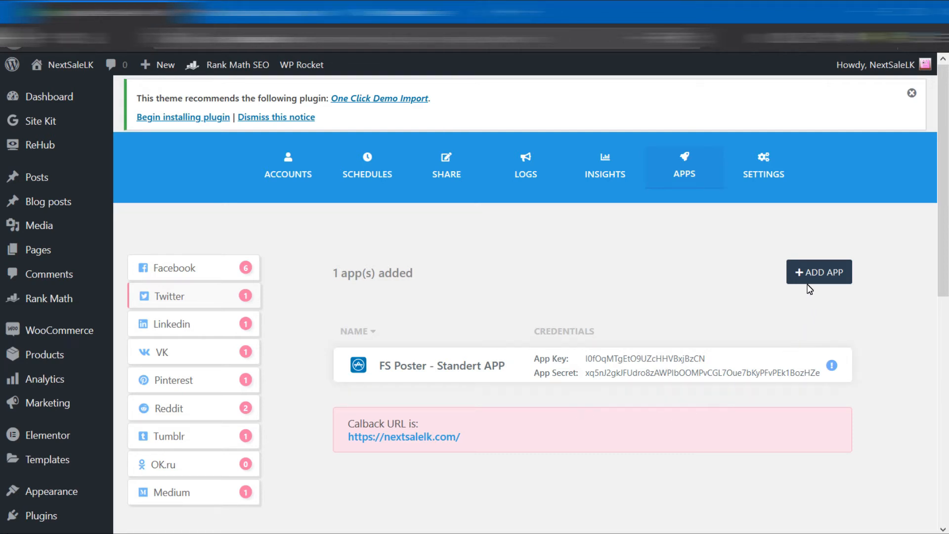
click(819, 272)
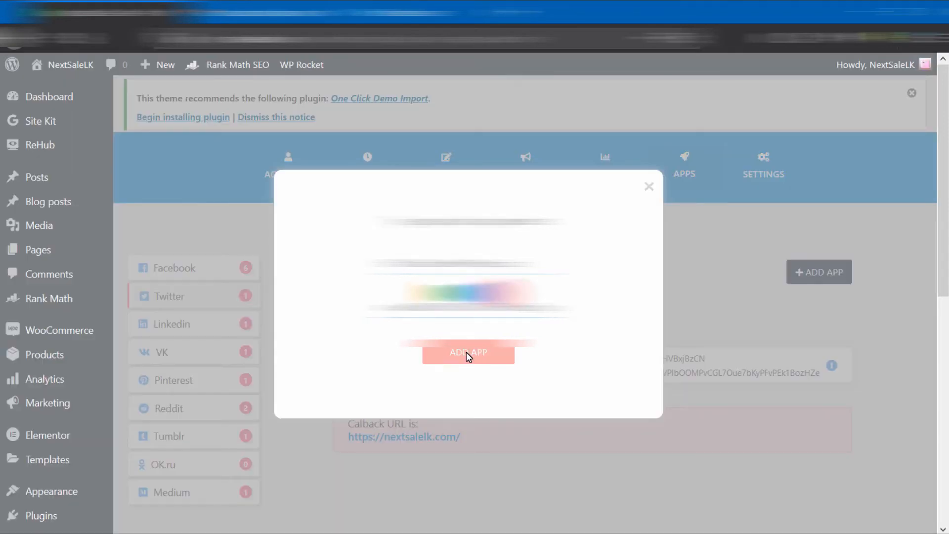
click(468, 352)
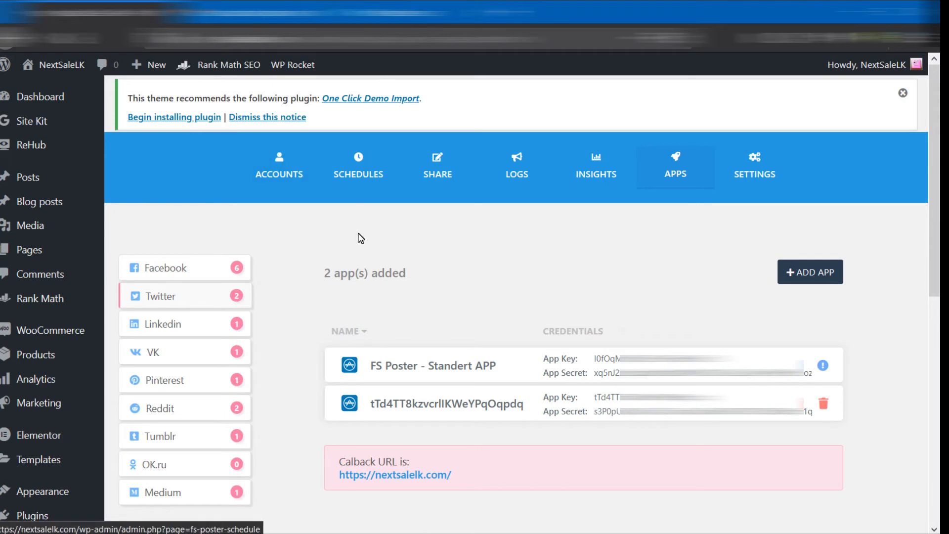
click(279, 166)
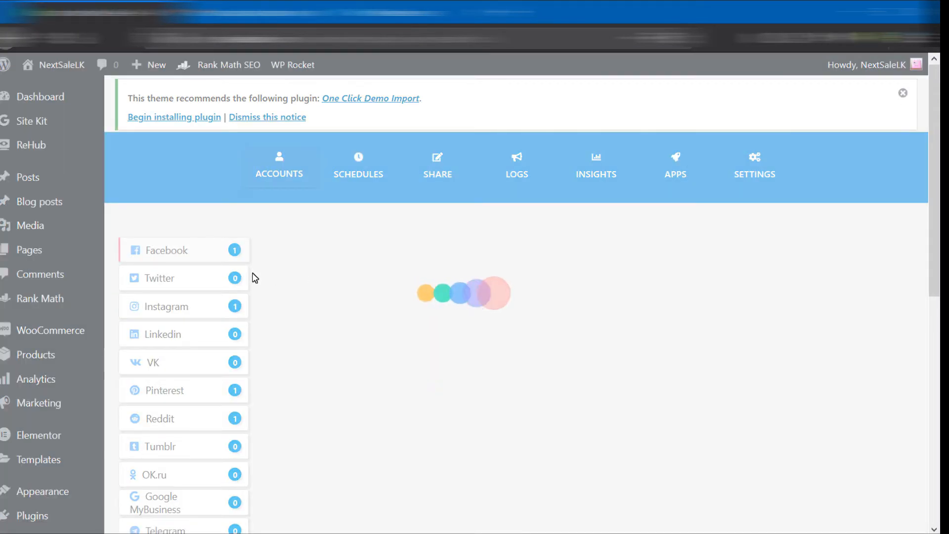
- Authorize the Next Sale LK Twitter account through the custom app and activate it
click(166, 250)
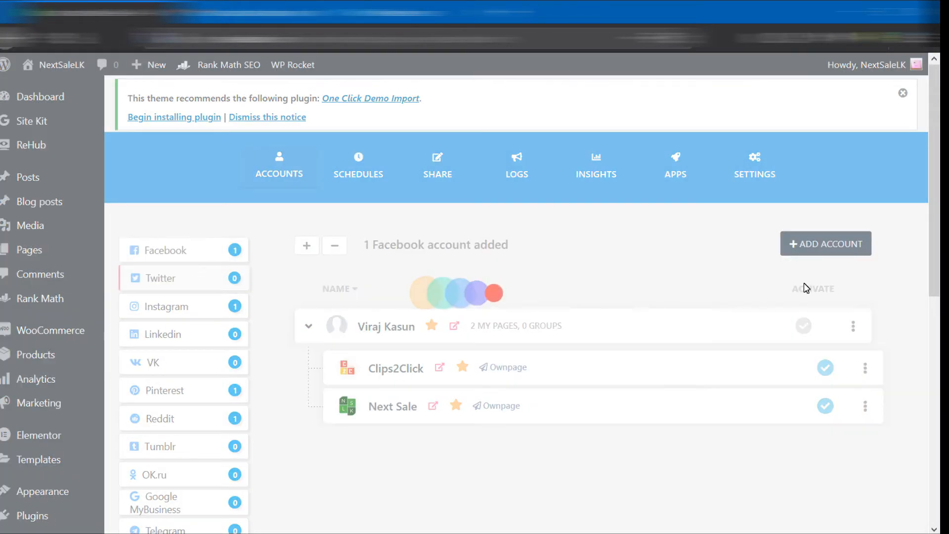
click(161, 278)
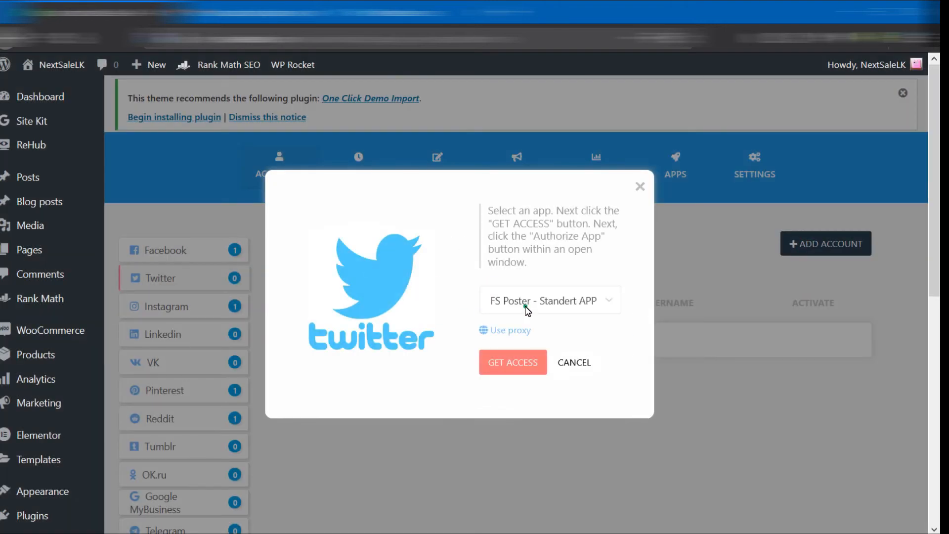
click(511, 362)
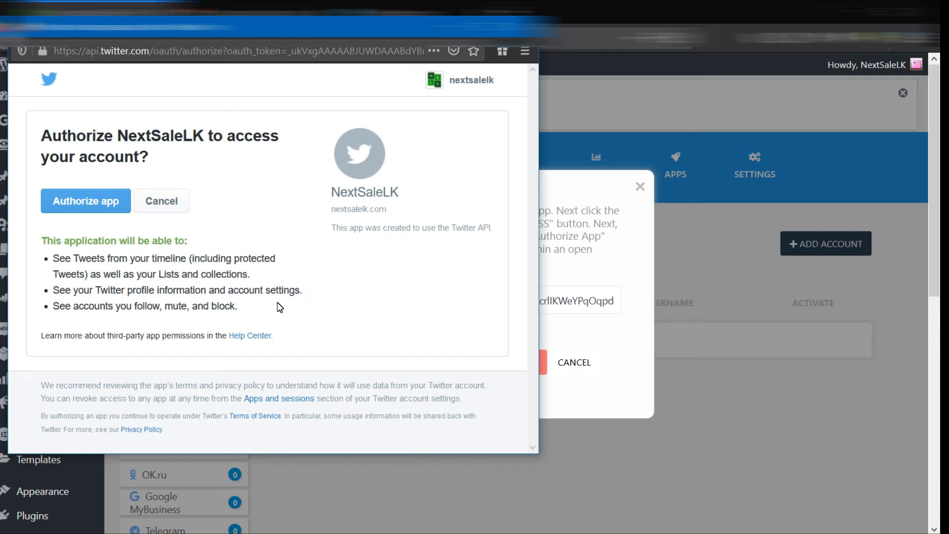
click(85, 201)
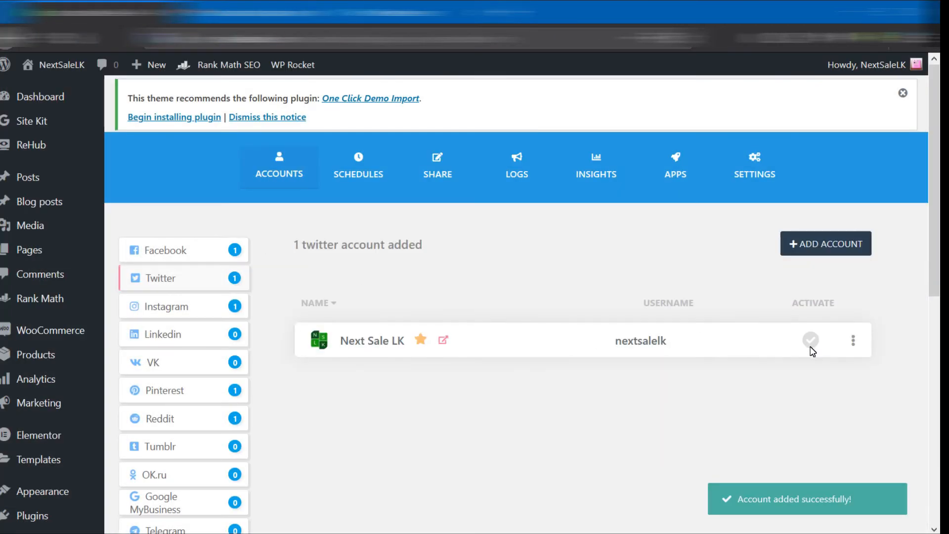
click(811, 339)
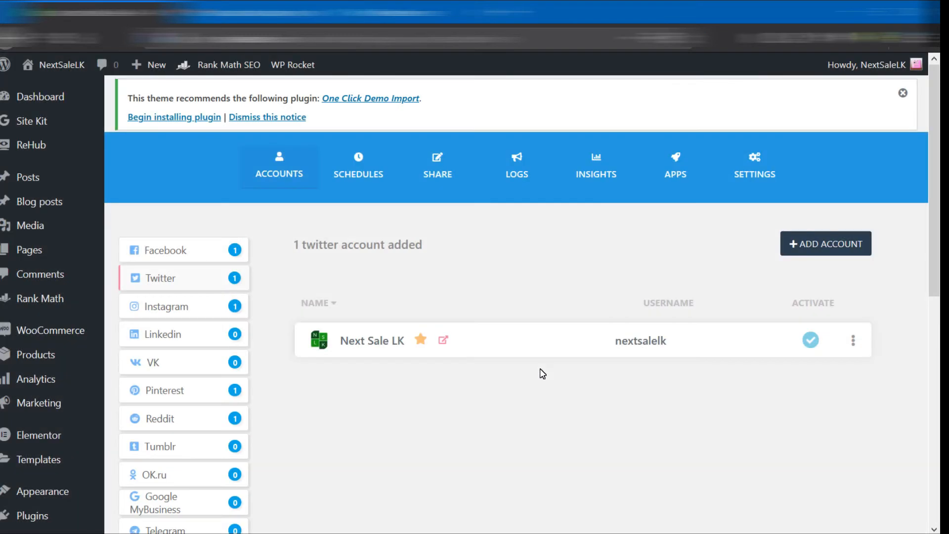
mouse_move(465, 250)
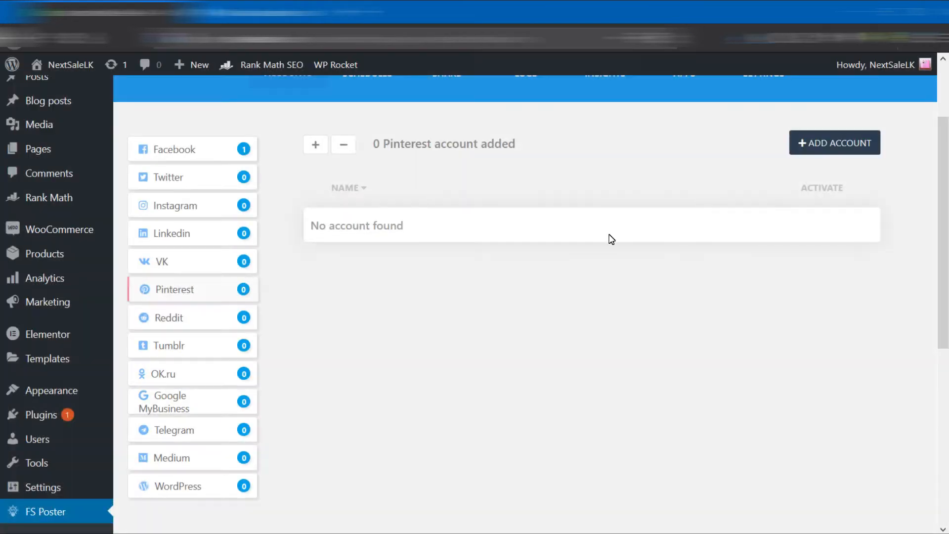
- Sign in to Pinterest with Google and view the account's created pins
click(834, 142)
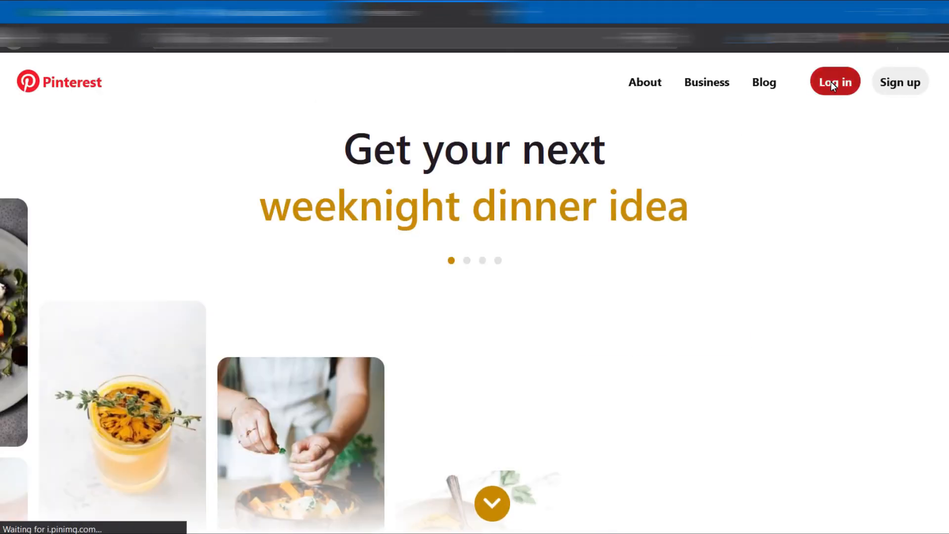
click(834, 81)
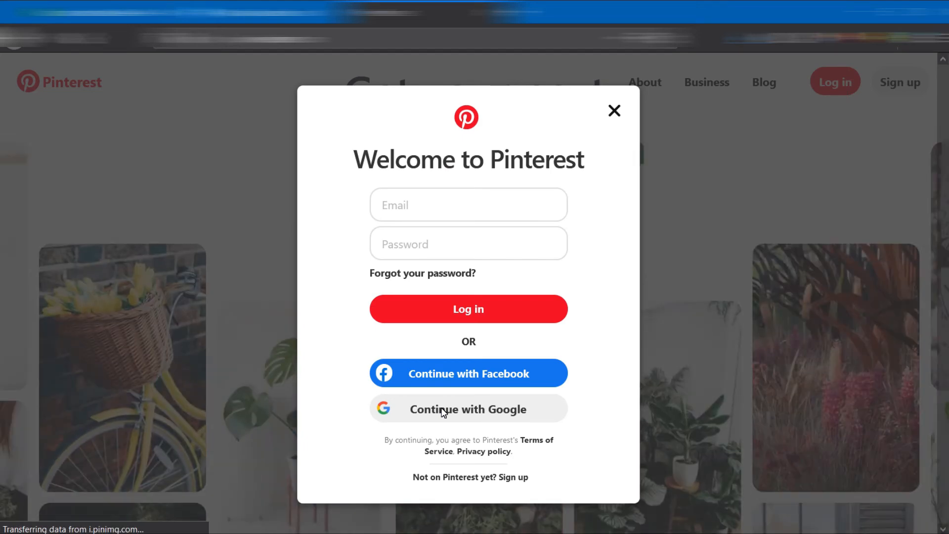
click(468, 408)
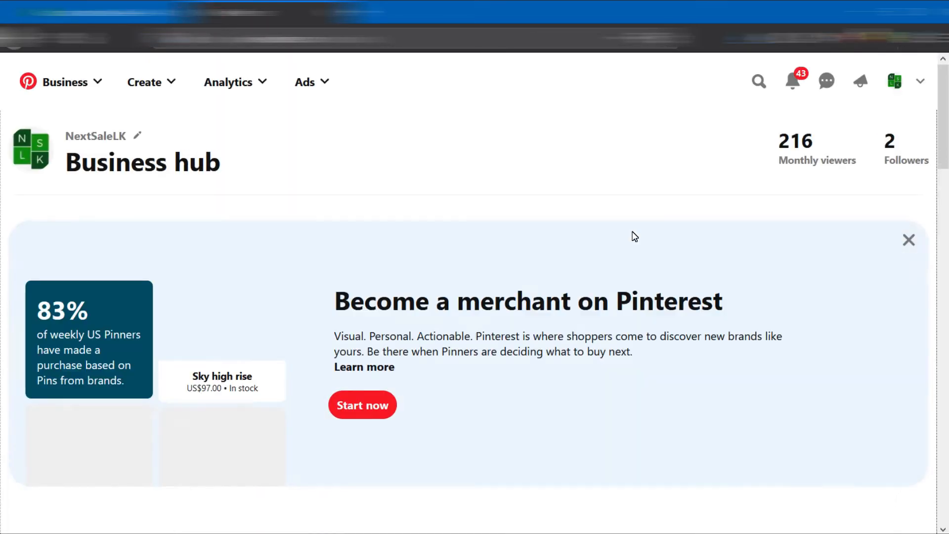
click(908, 239)
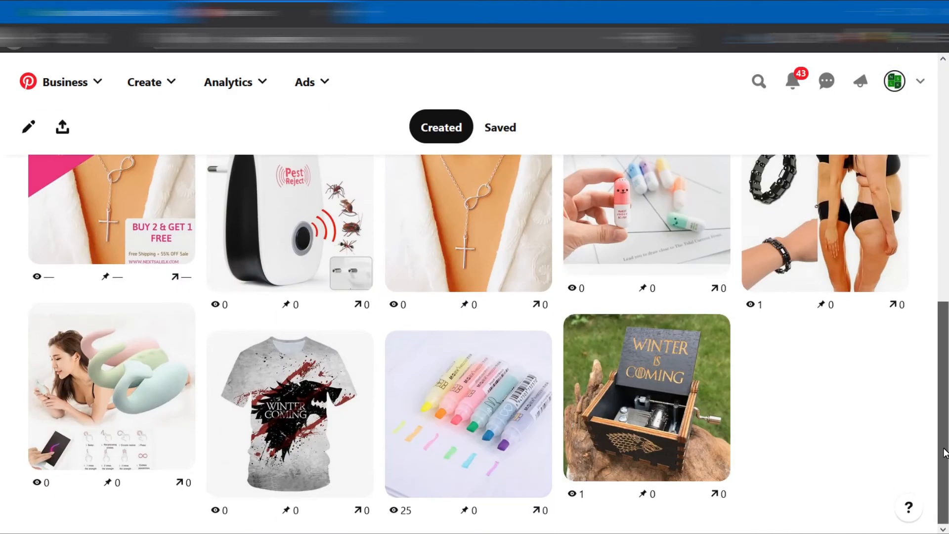
- Copy the pinterest.com session cookie from DevTools Storage and activate the Children and Teens board
key(F12)
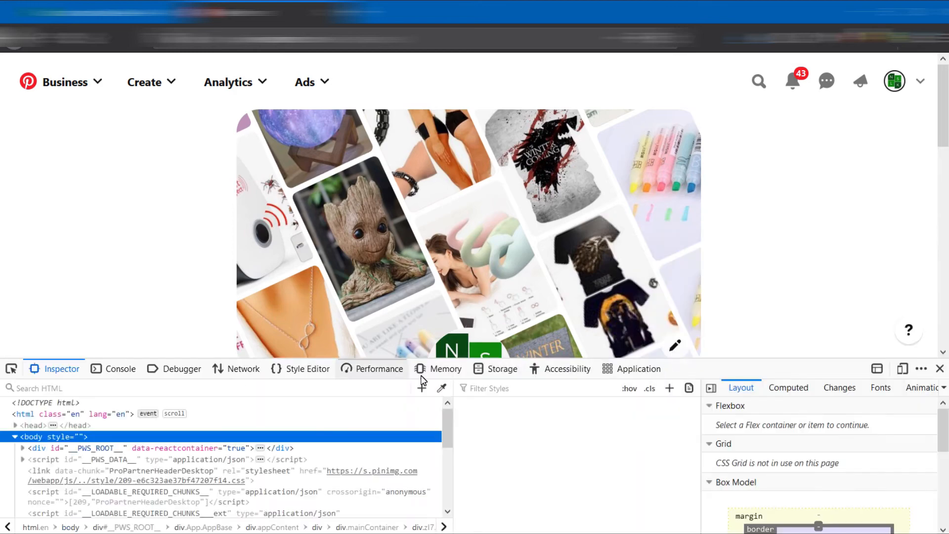
click(502, 368)
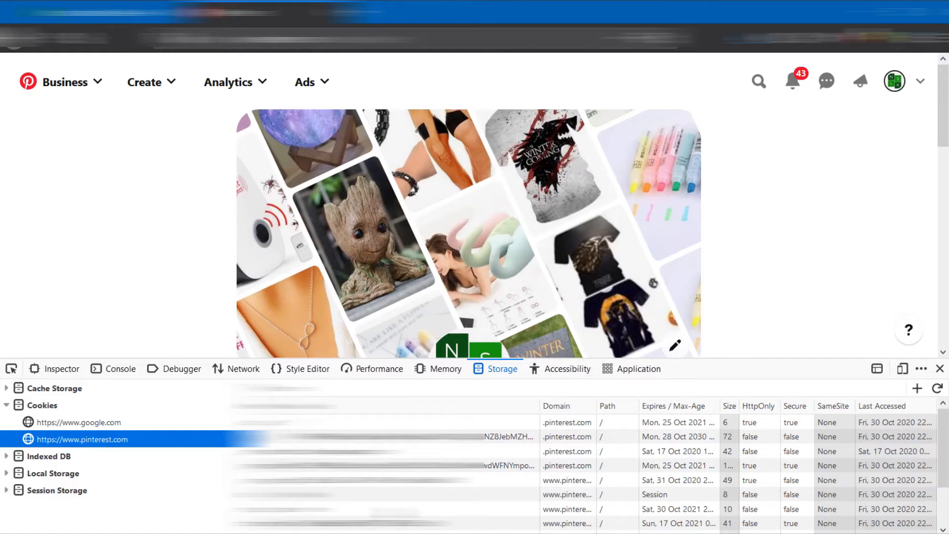
click(424, 465)
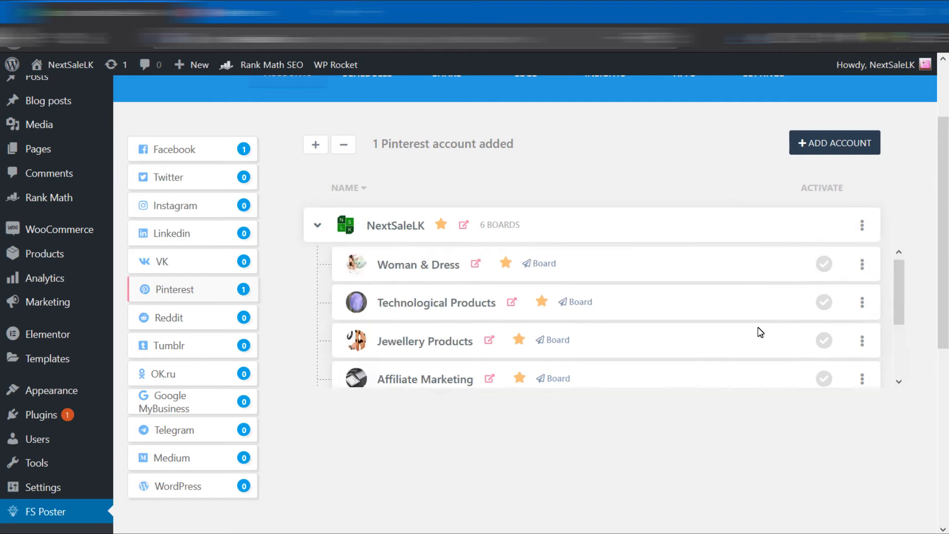
scroll(down, 3)
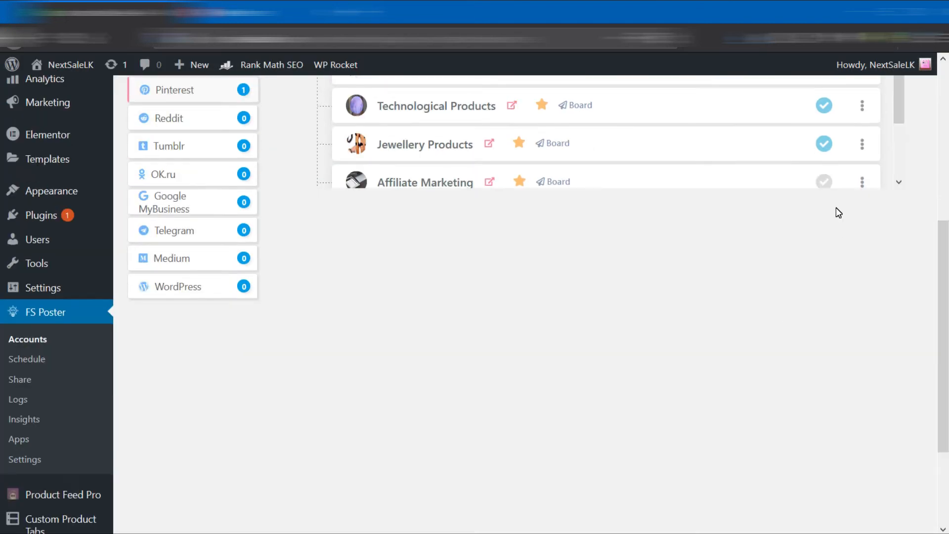
scroll(up, 3)
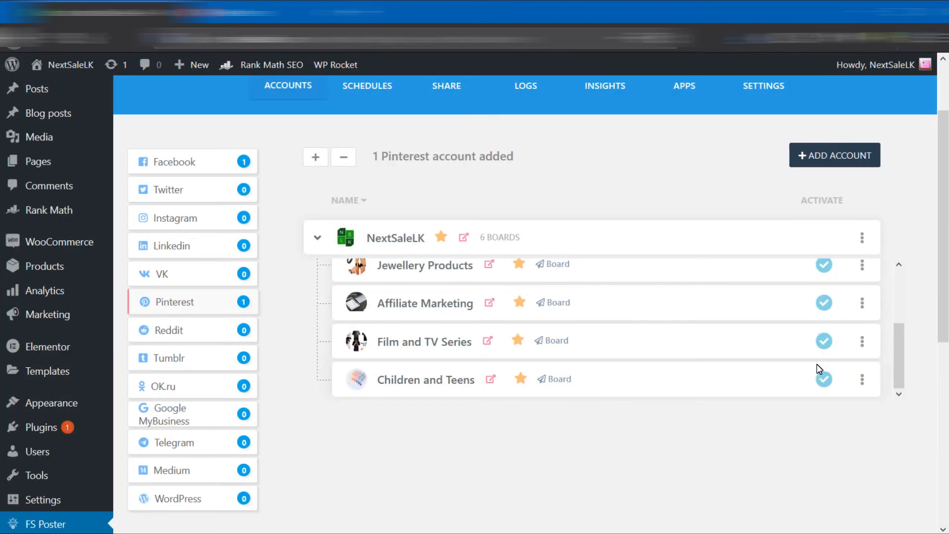
click(176, 218)
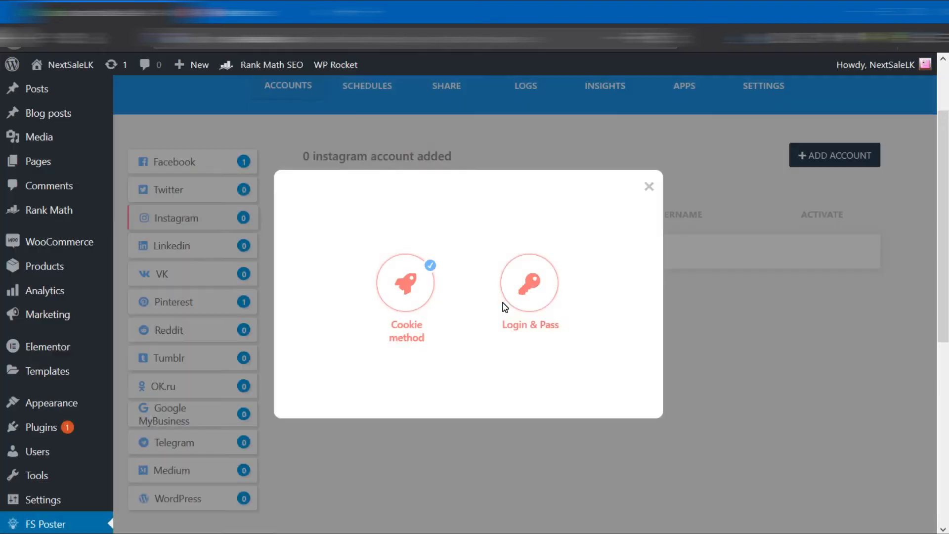
- Start adding an Instagram account and fetch the nextsalelk session cookie from Instagram
click(406, 282)
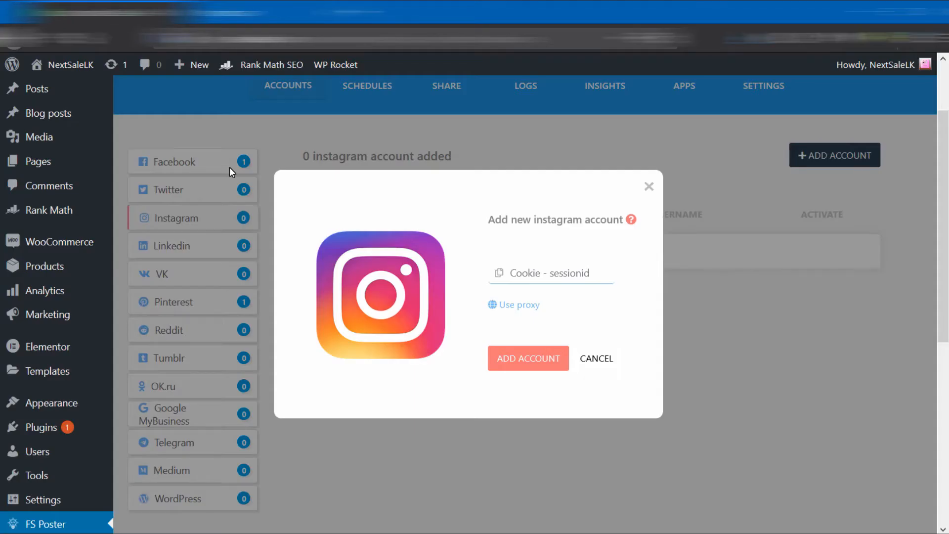
click(527, 358)
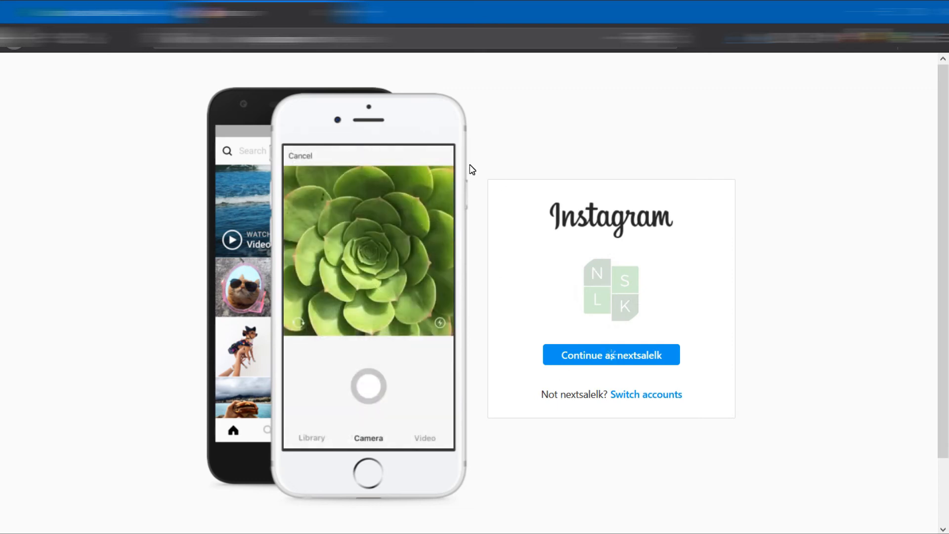
click(611, 354)
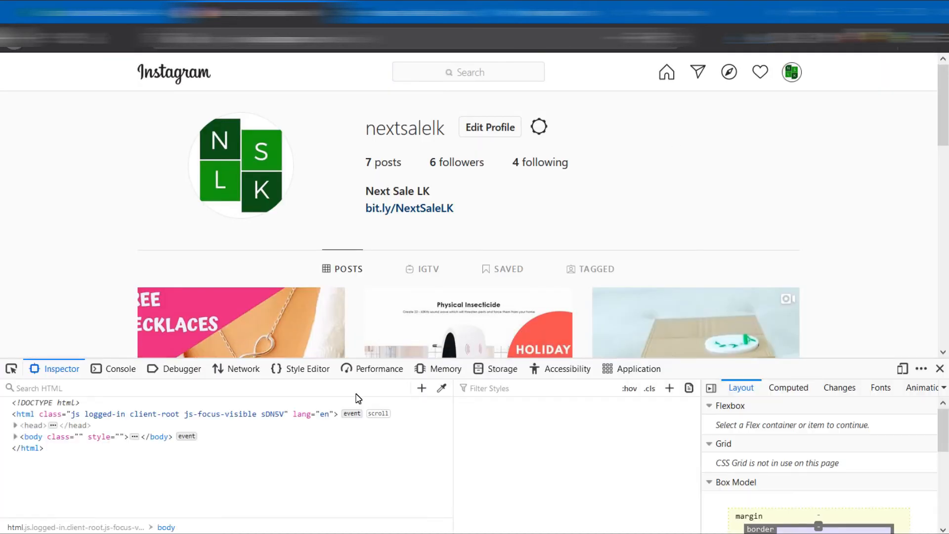
click(503, 368)
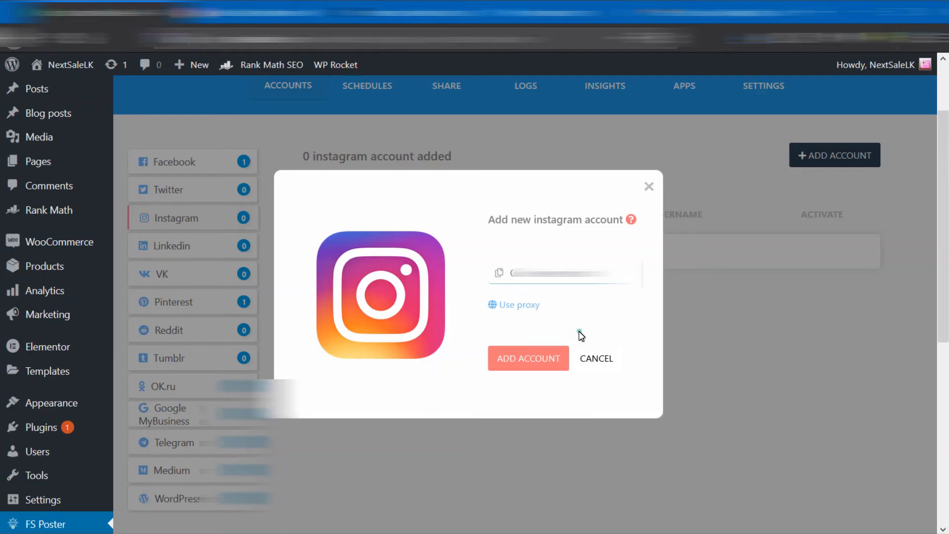
- Confirm adding the Next Sale LK Instagram account, then view the empty Schedules list
click(528, 358)
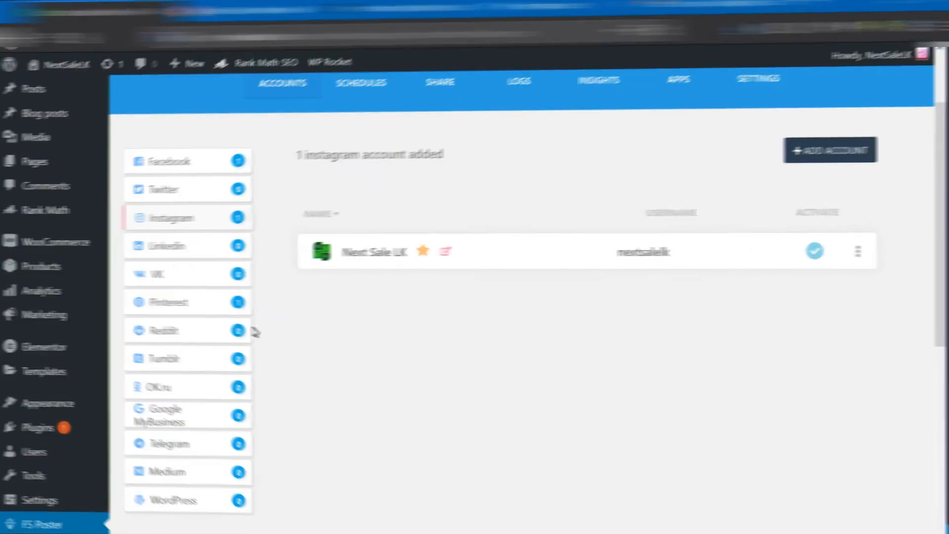
click(358, 83)
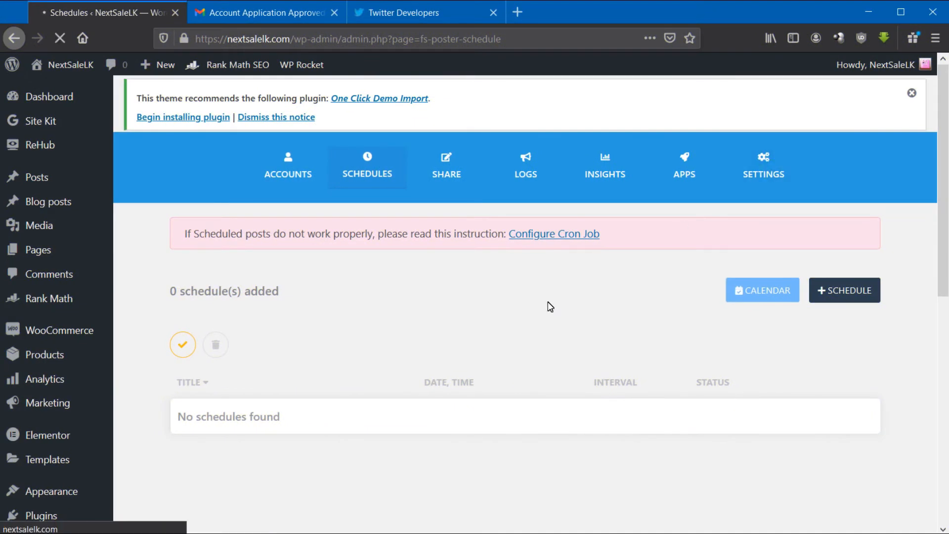
- In FS Poster publish settings, set a 5-hour post interval limited to same-network accounts
click(763, 166)
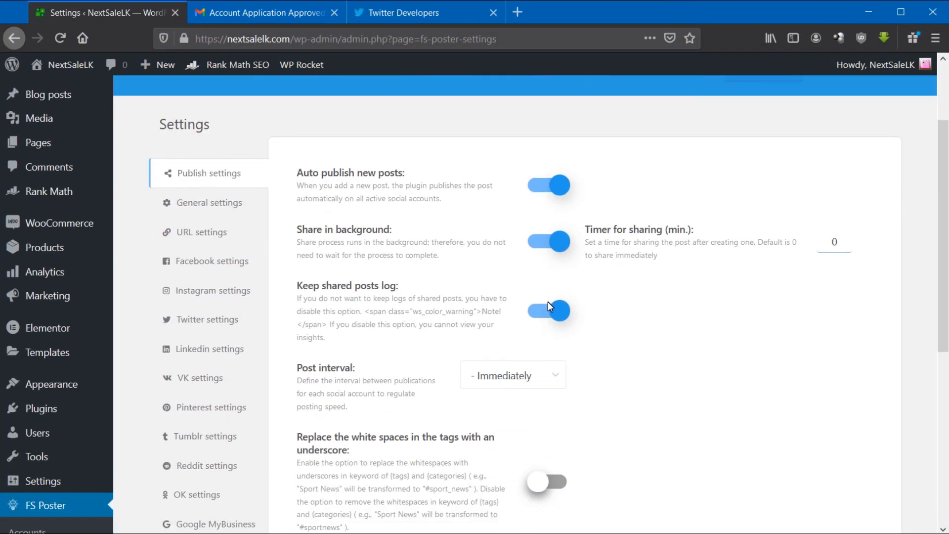
scroll(down, 3)
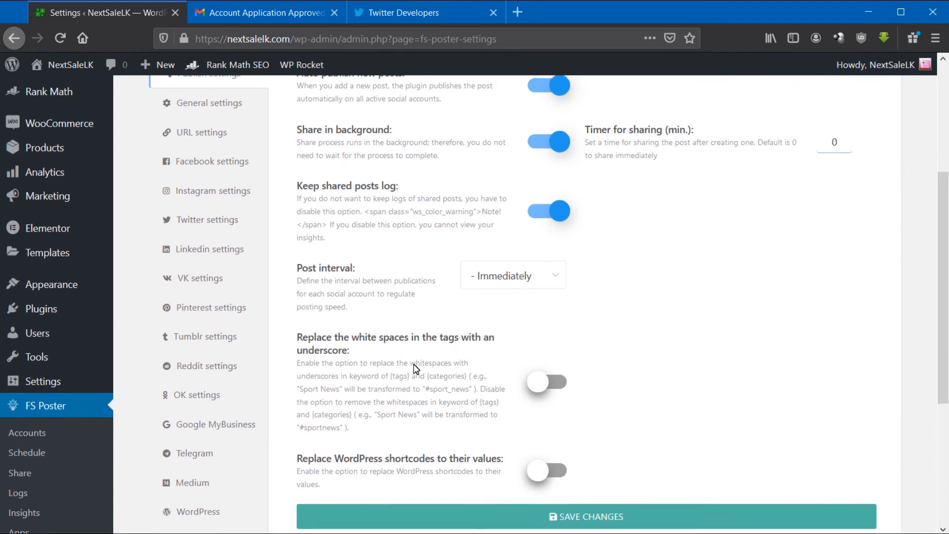
click(201, 180)
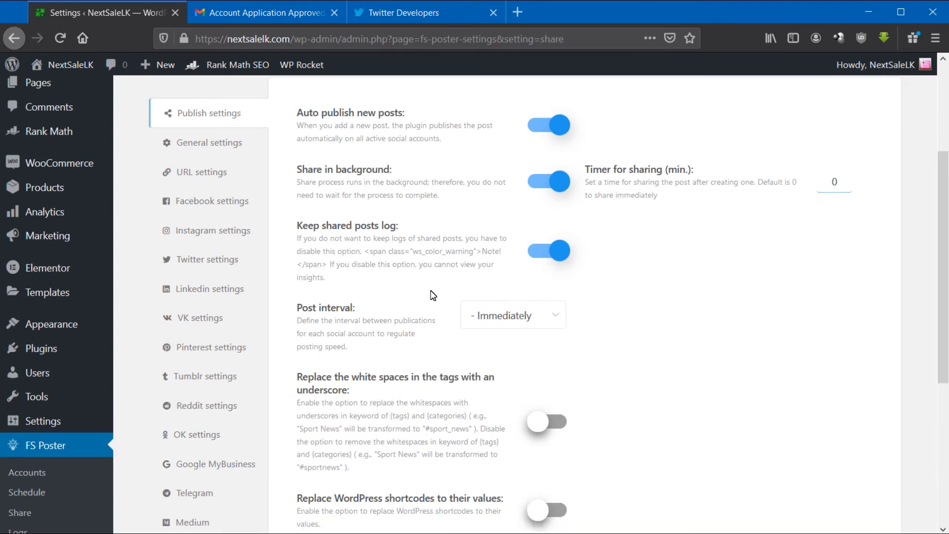
click(512, 315)
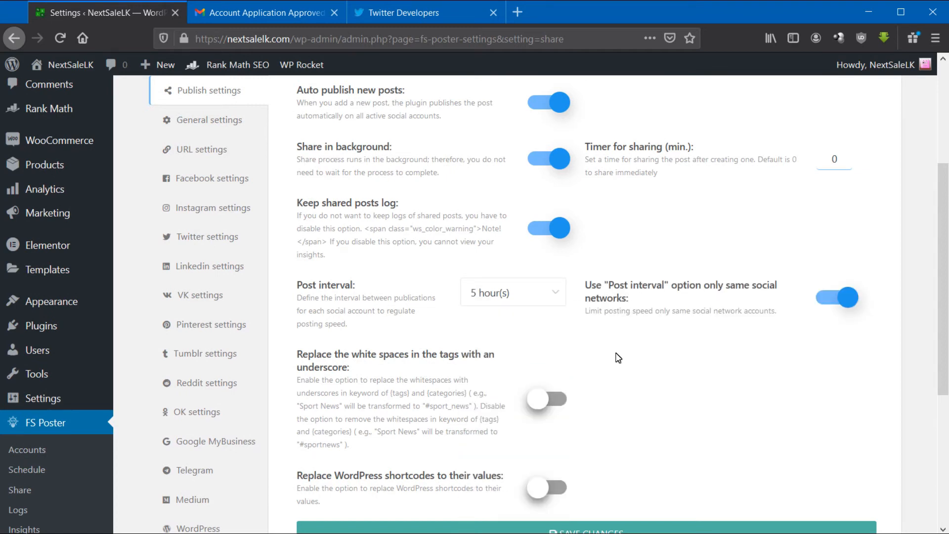
scroll(down, 3)
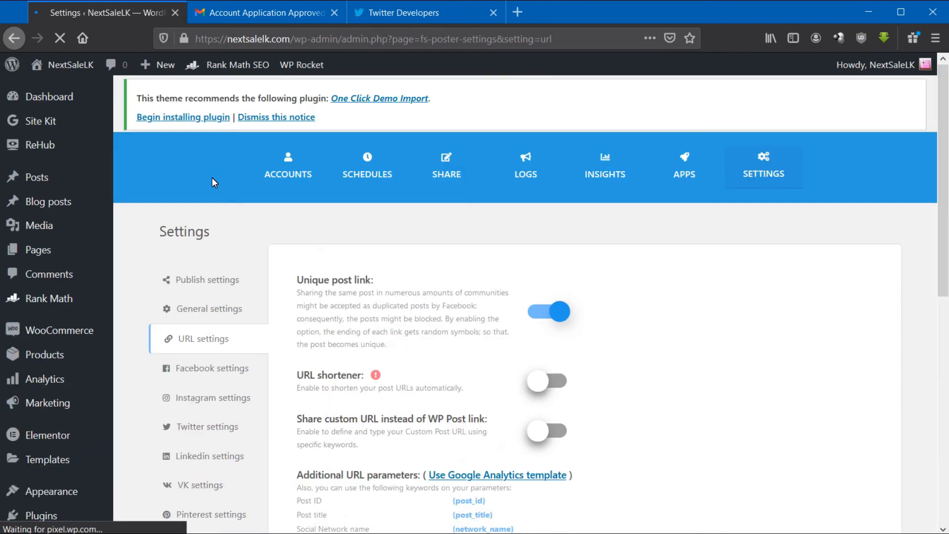
- Review the URL settings unchanged and bring up the Facebook sharing settings
scroll(down, 3)
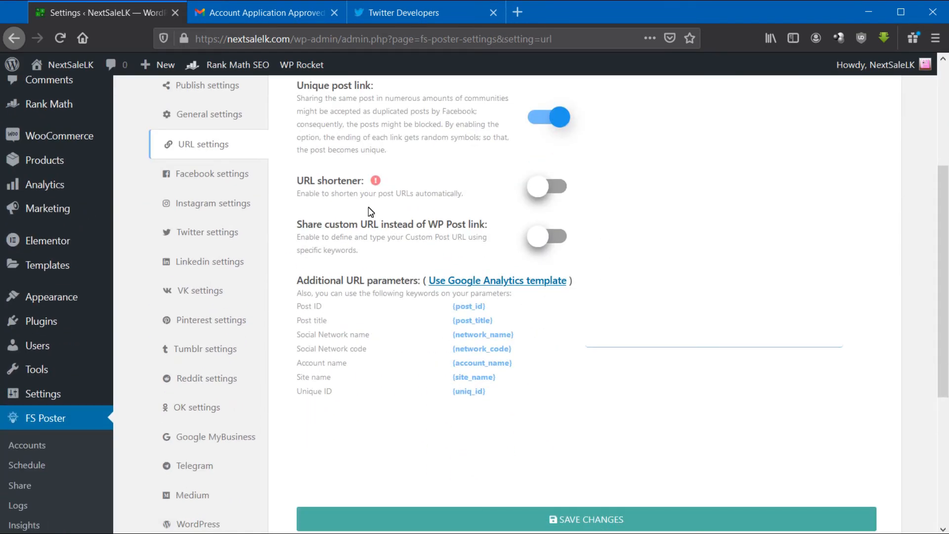
mouse_move(490, 240)
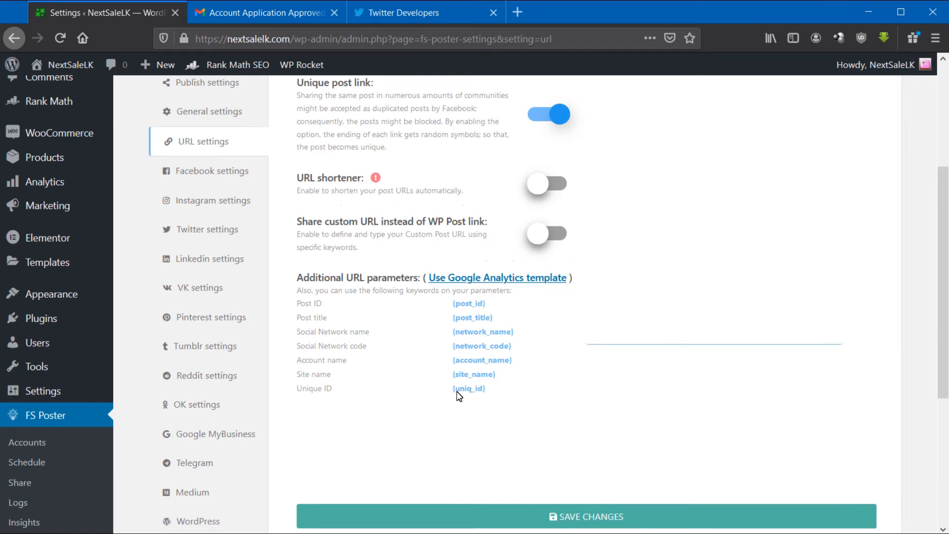
scroll(up, 3)
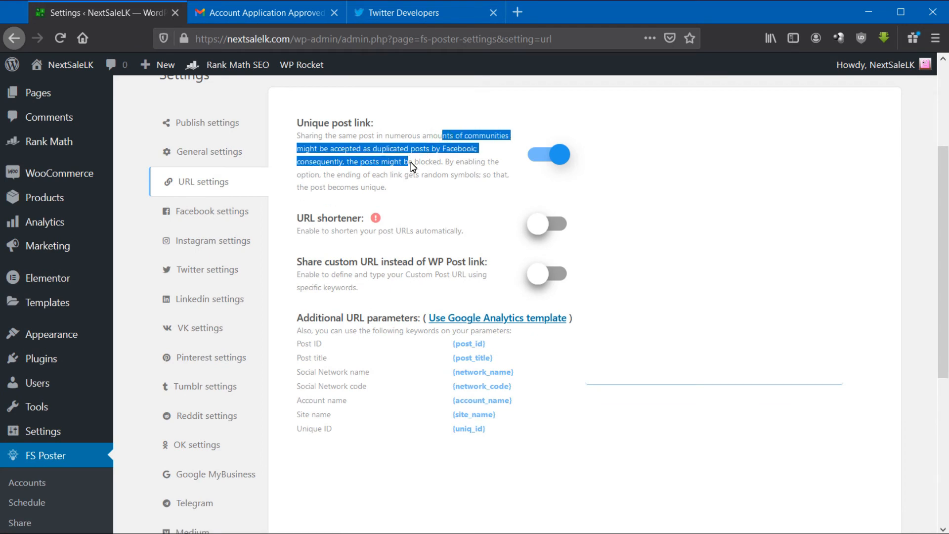
mouse_move(202, 227)
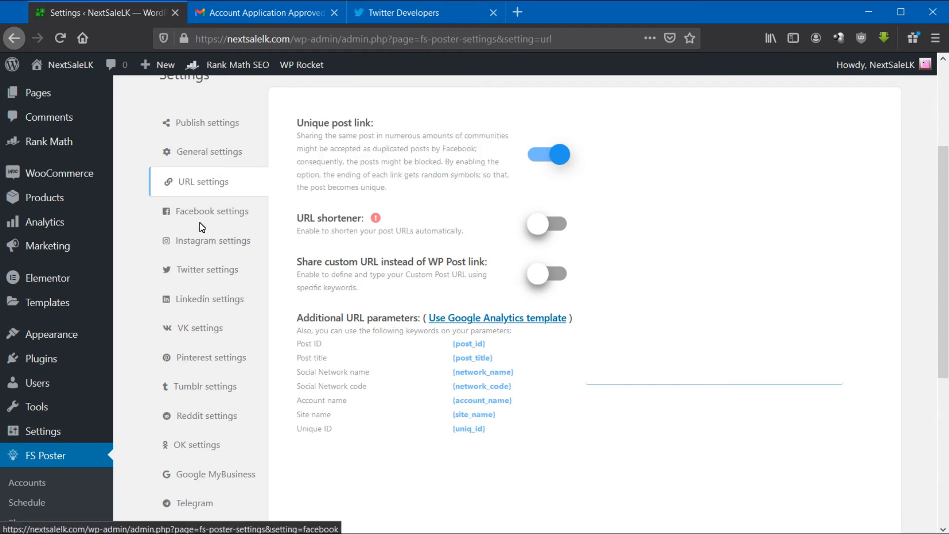
click(211, 211)
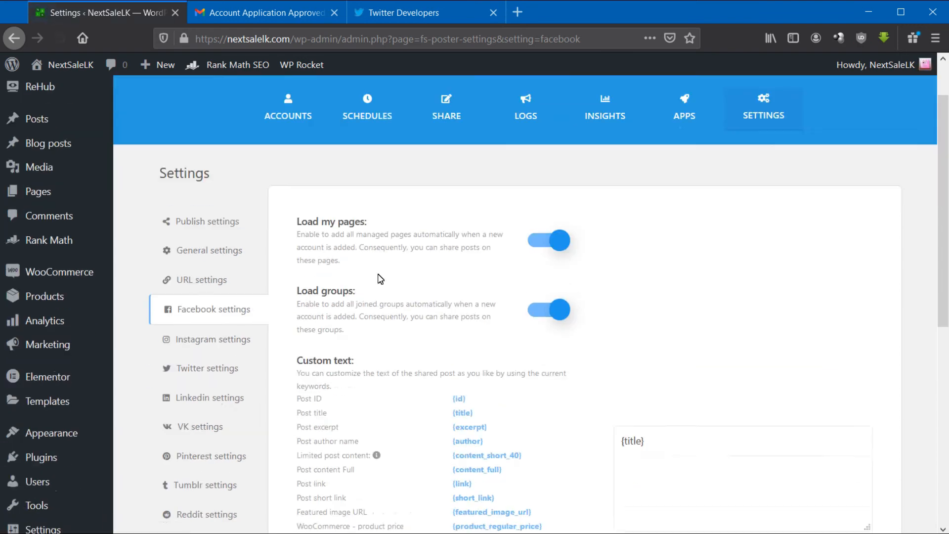
- In Instagram settings, append link keywords to the custom post text and review it
scroll(down, 3)
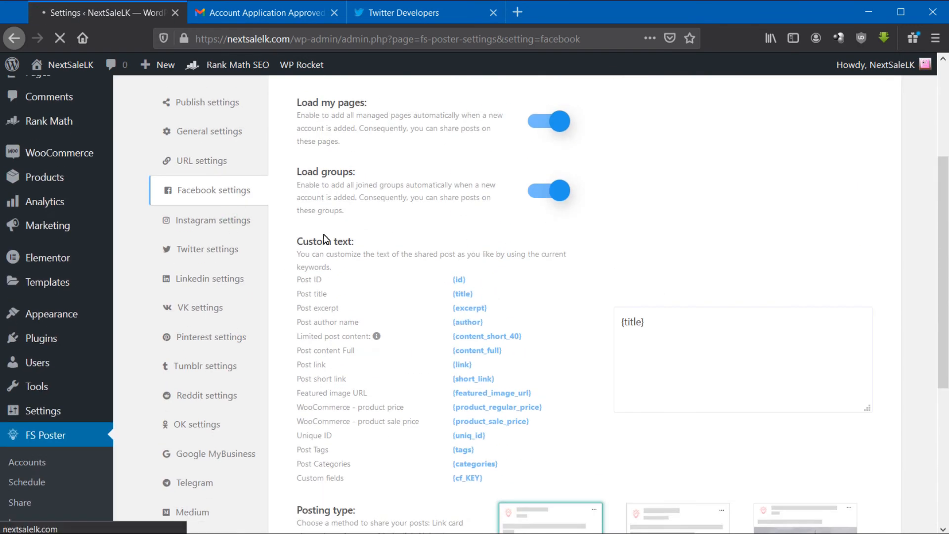
click(214, 220)
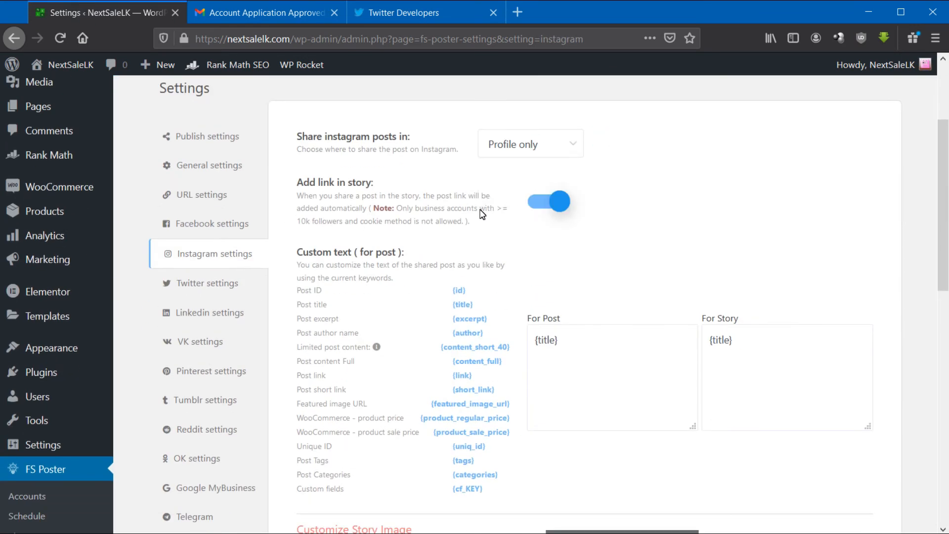
scroll(down, 3)
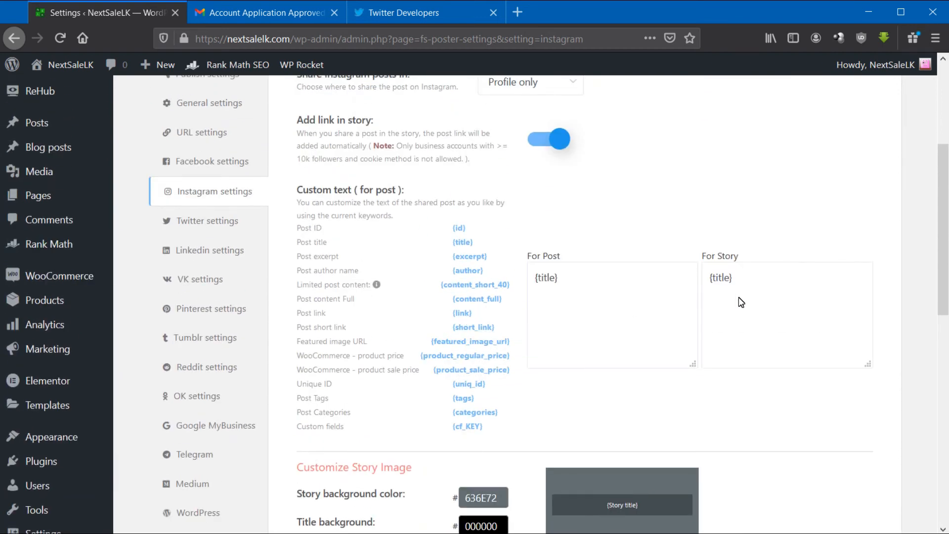
click(462, 314)
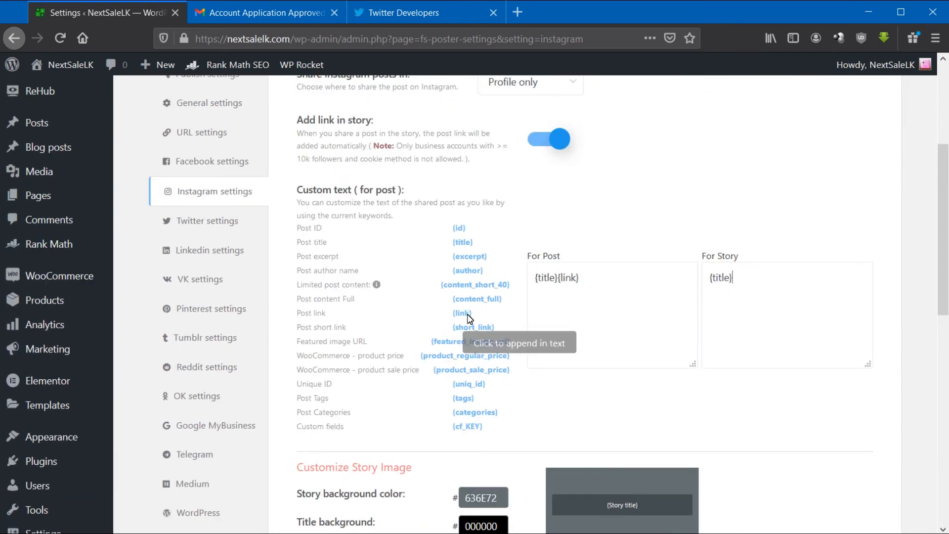
click(461, 313)
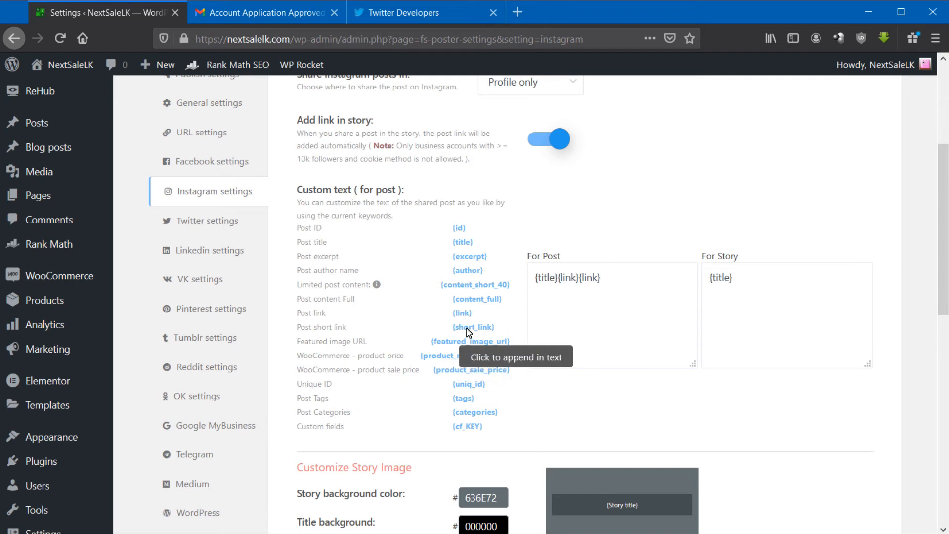
mouse_move(630, 311)
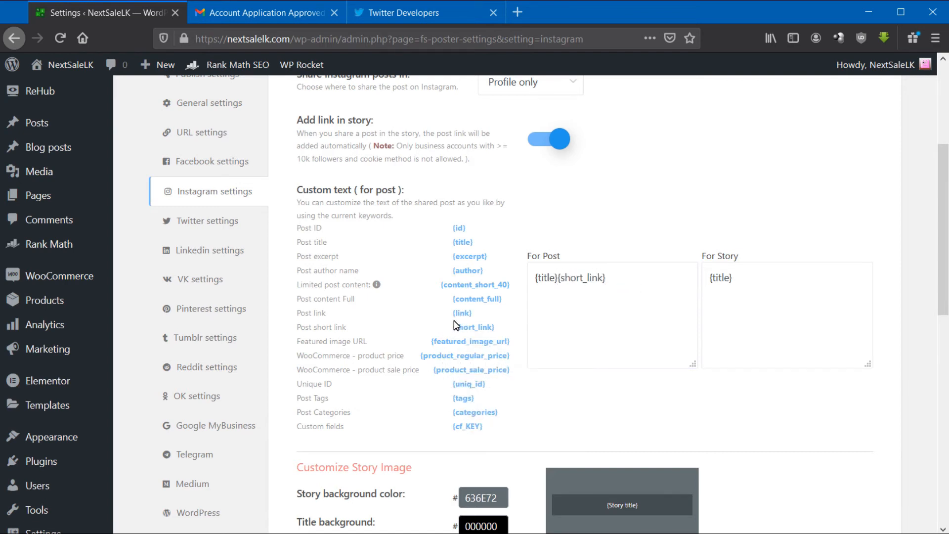
scroll(down, 3)
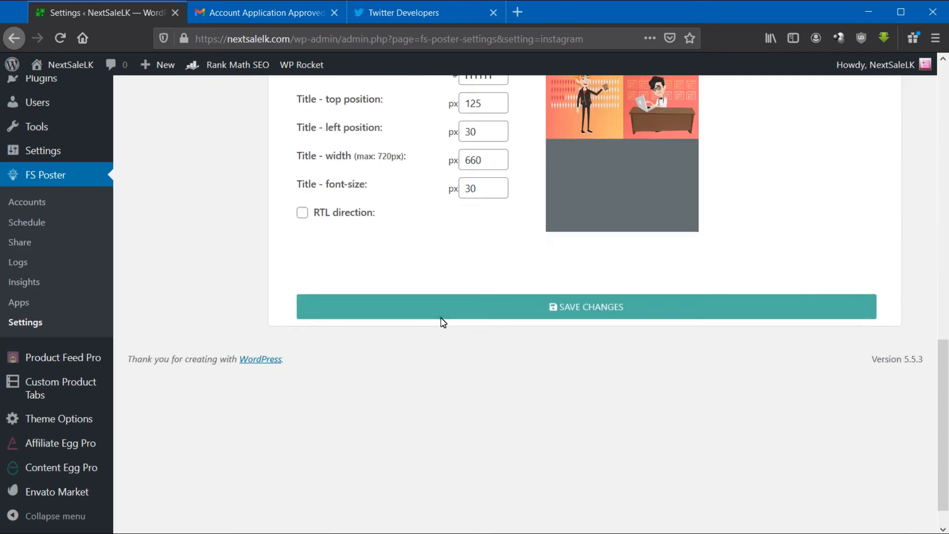
scroll(up, 3)
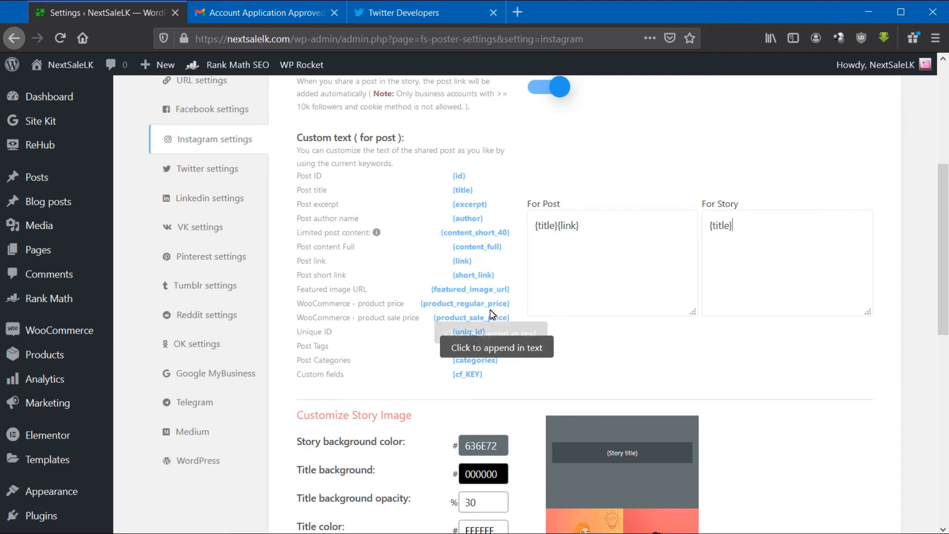
scroll(up, 3)
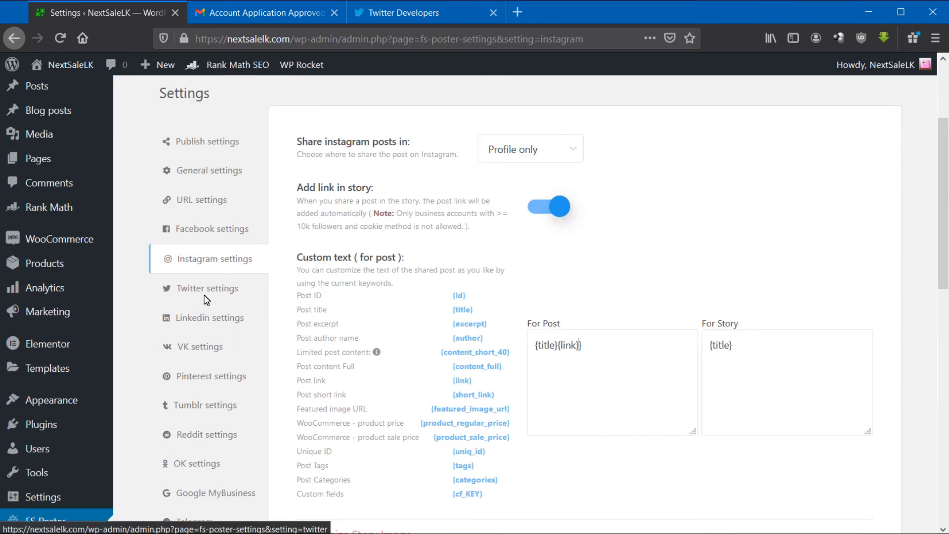
- Append a keyword to the Medium post text, save it, and go to the Schedules page
click(207, 288)
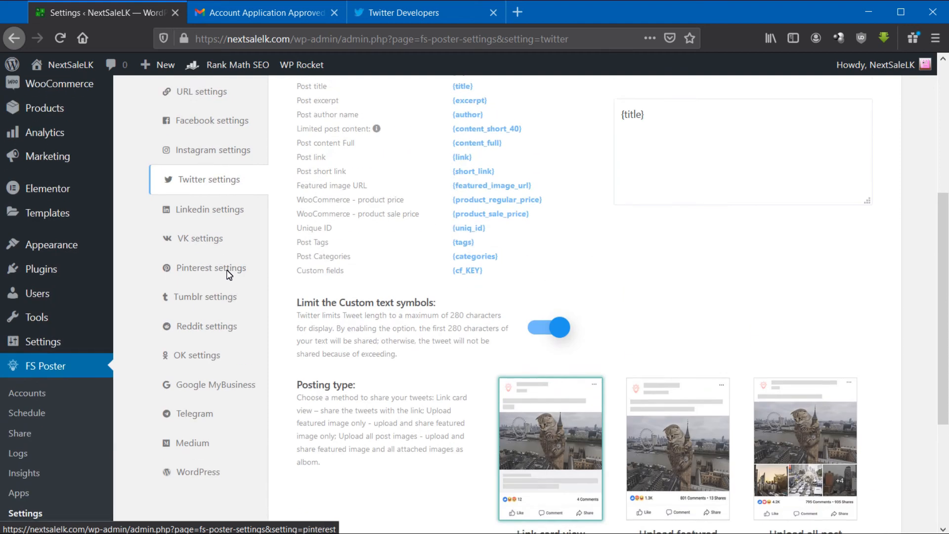
click(193, 445)
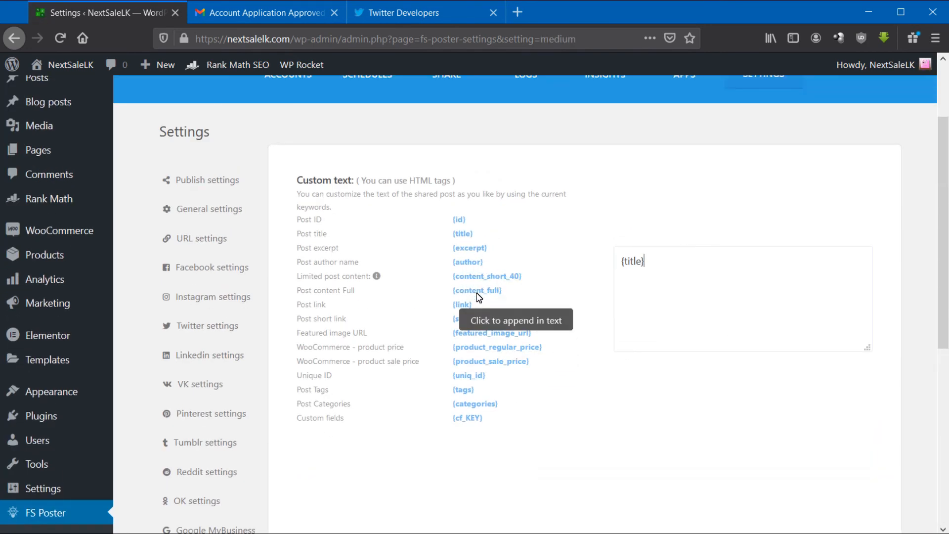
click(496, 347)
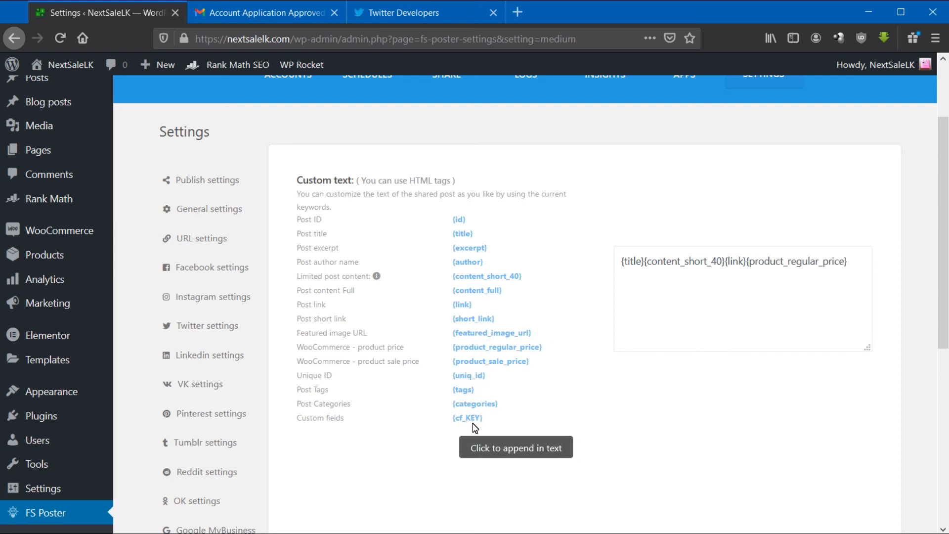
click(463, 389)
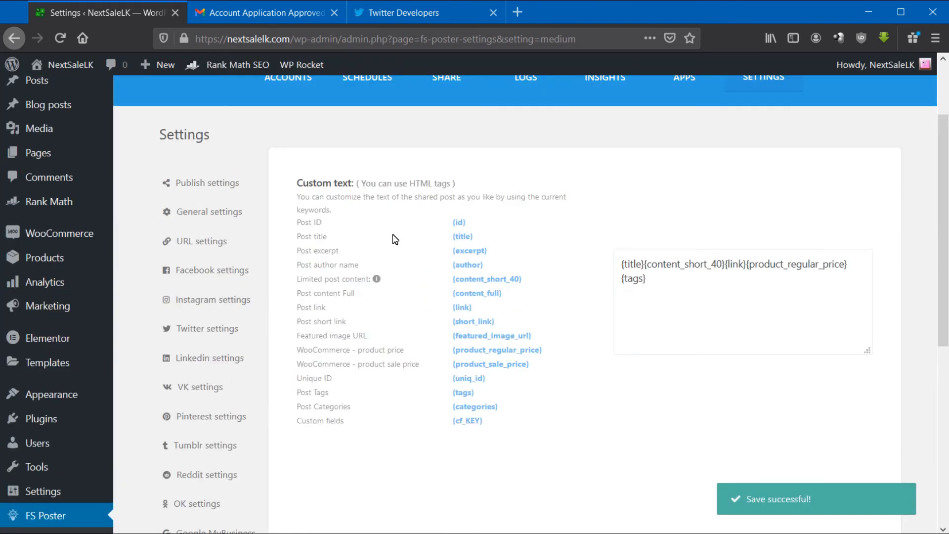
mouse_move(377, 279)
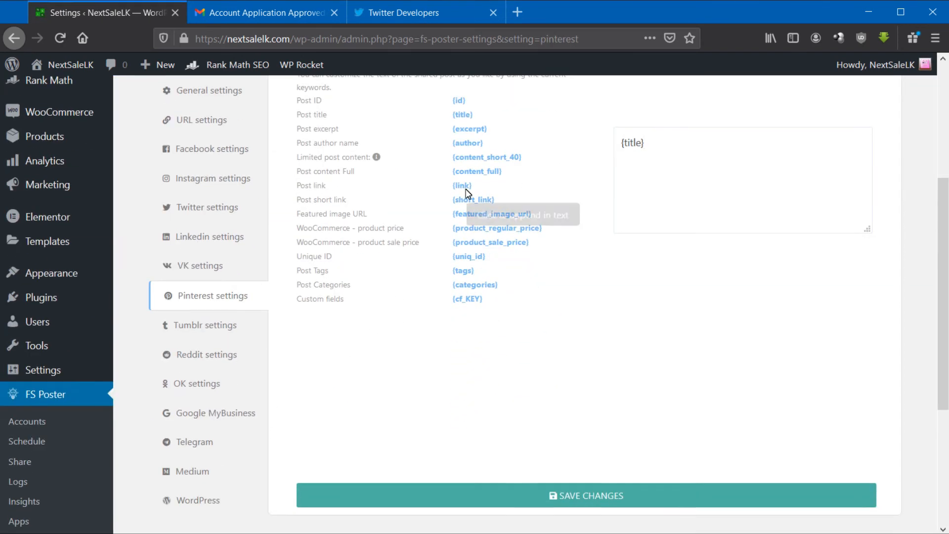
click(27, 441)
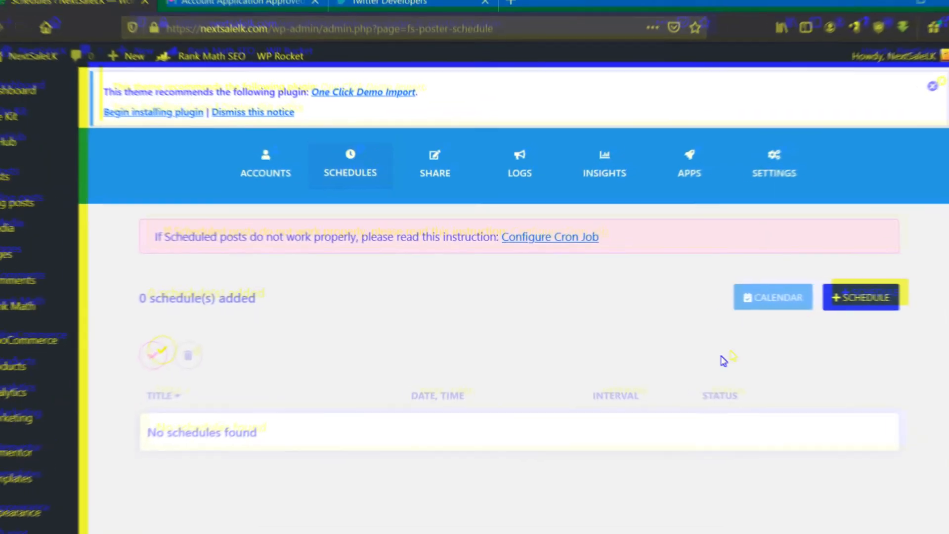
- Create a new schedule filtered to Product posts, skipping out-of-stock products
click(861, 296)
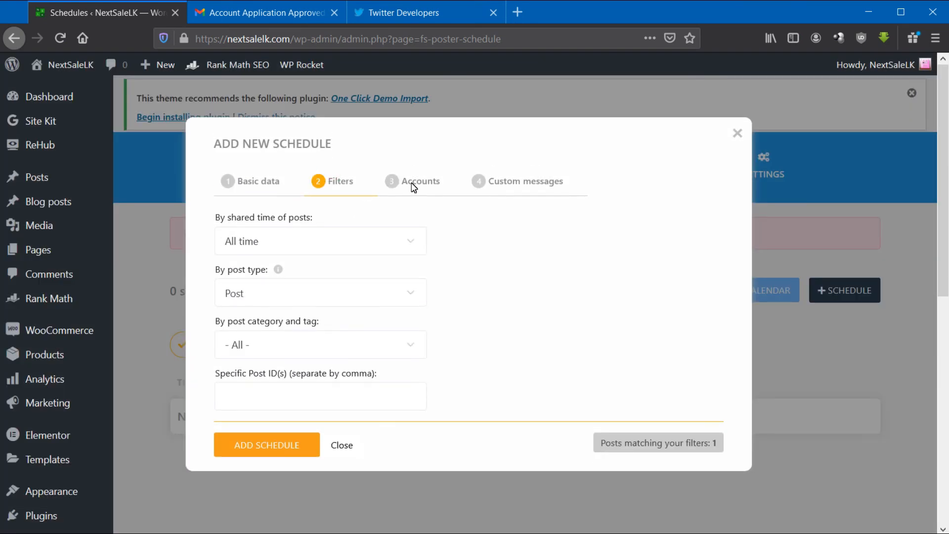
click(319, 292)
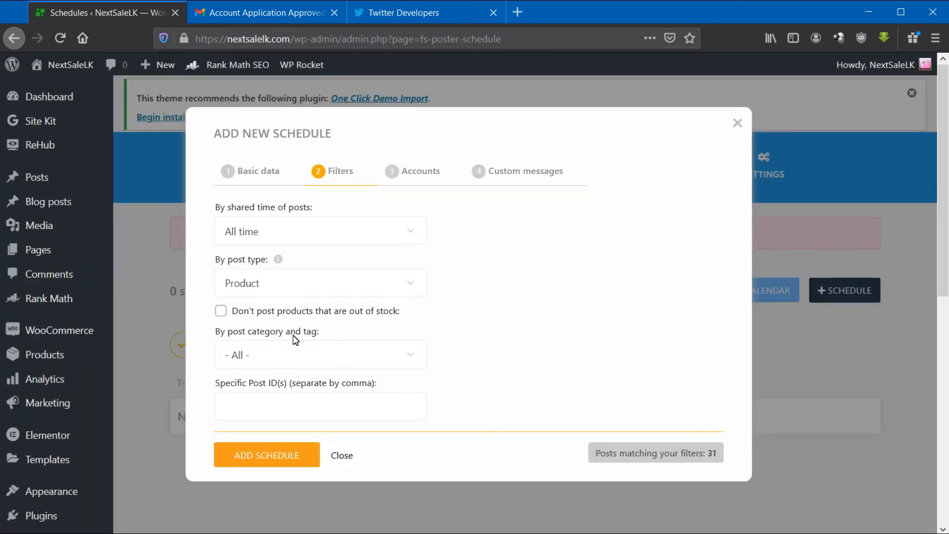
click(220, 311)
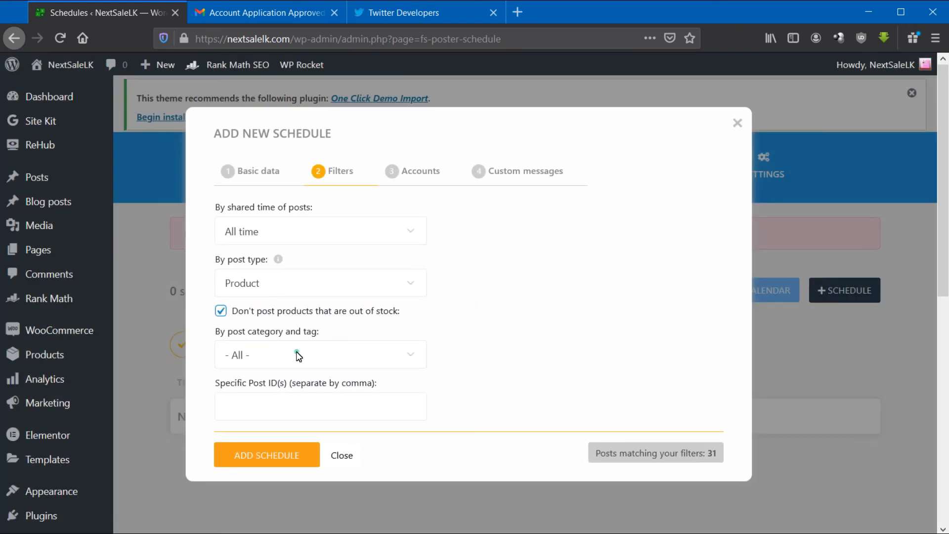
click(257, 171)
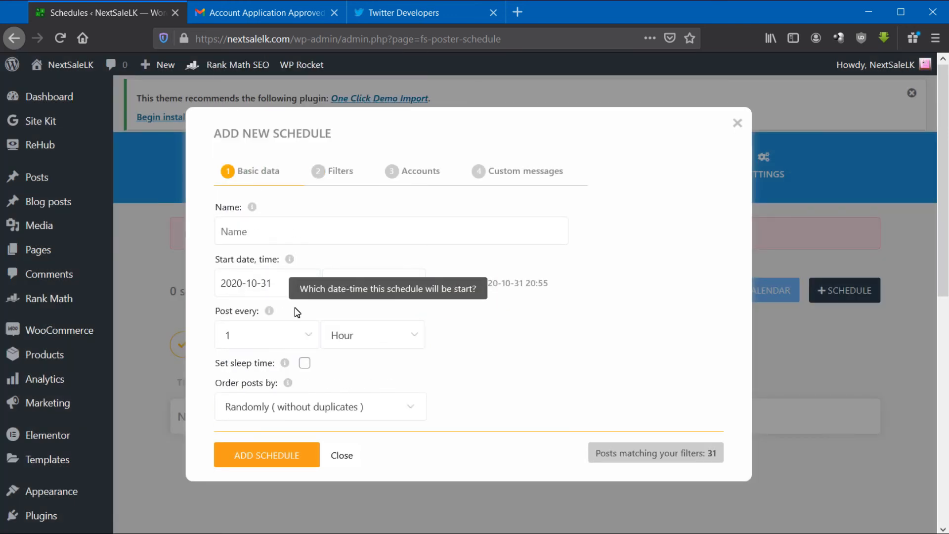
mouse_move(286, 304)
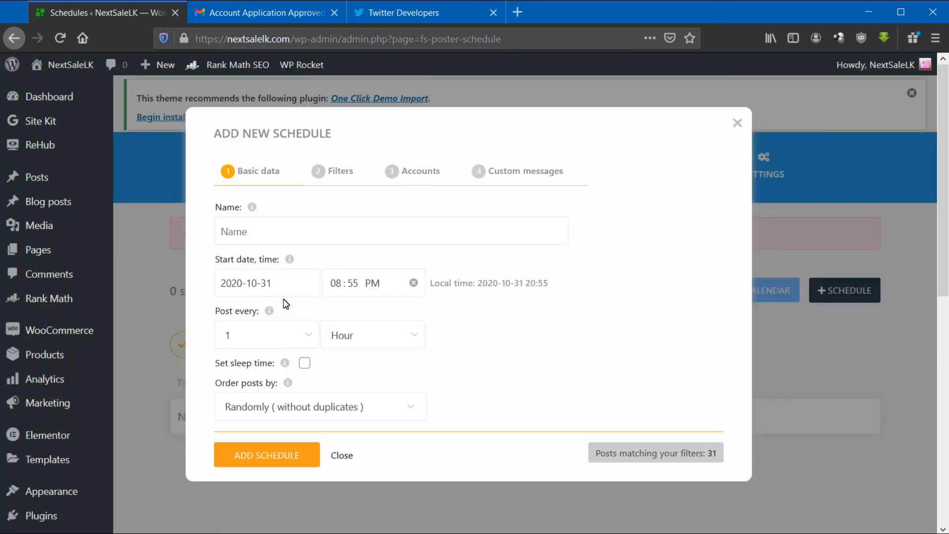
- Set the schedule to start 2020-11-01 and post every 20 hours with sleep time off
click(266, 283)
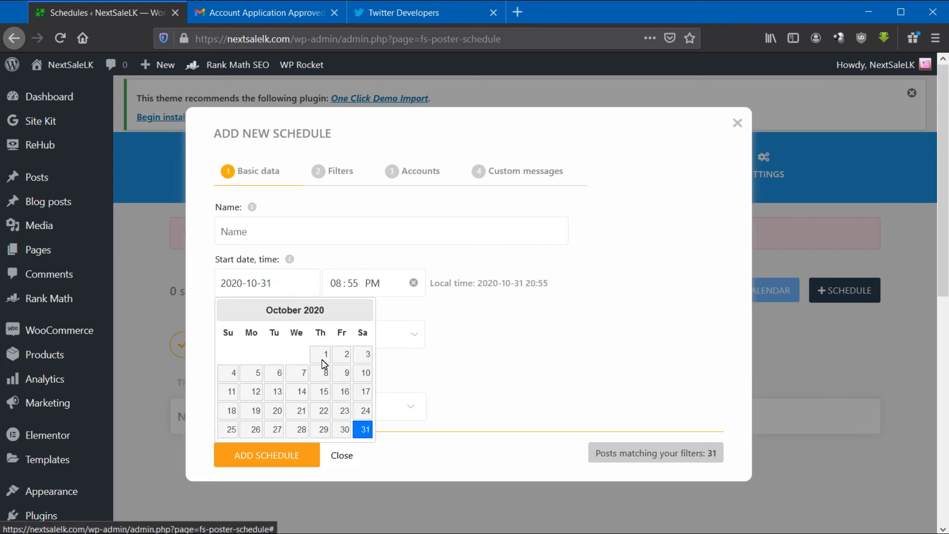
mouse_move(258, 290)
text(1)
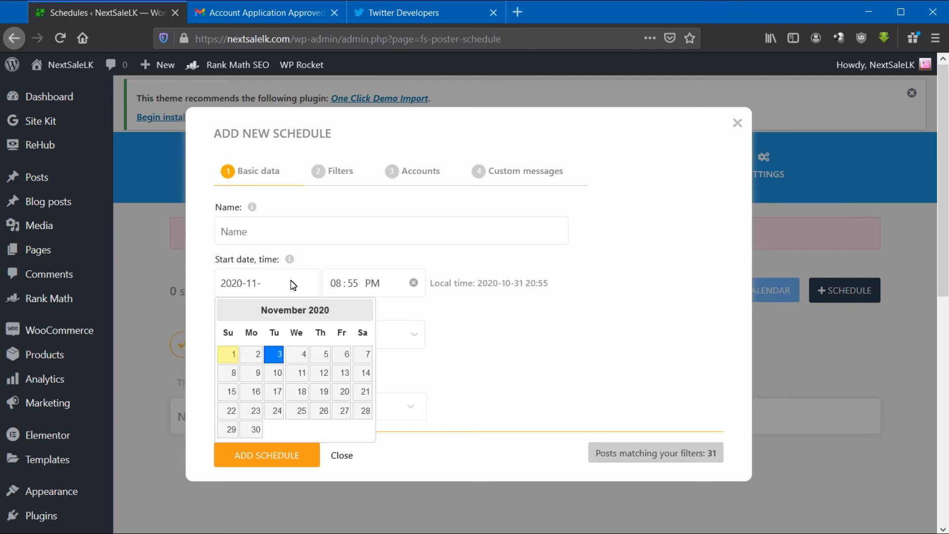
click(234, 354)
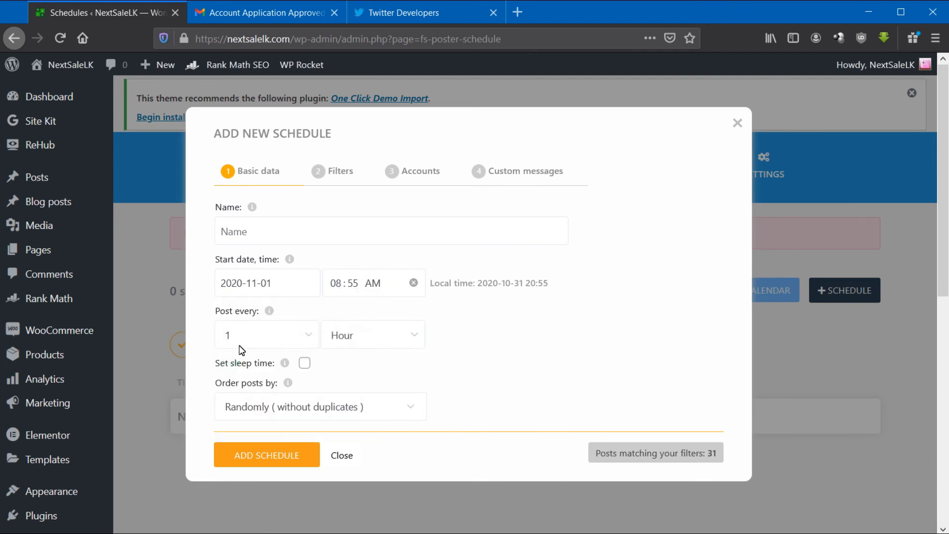
click(373, 335)
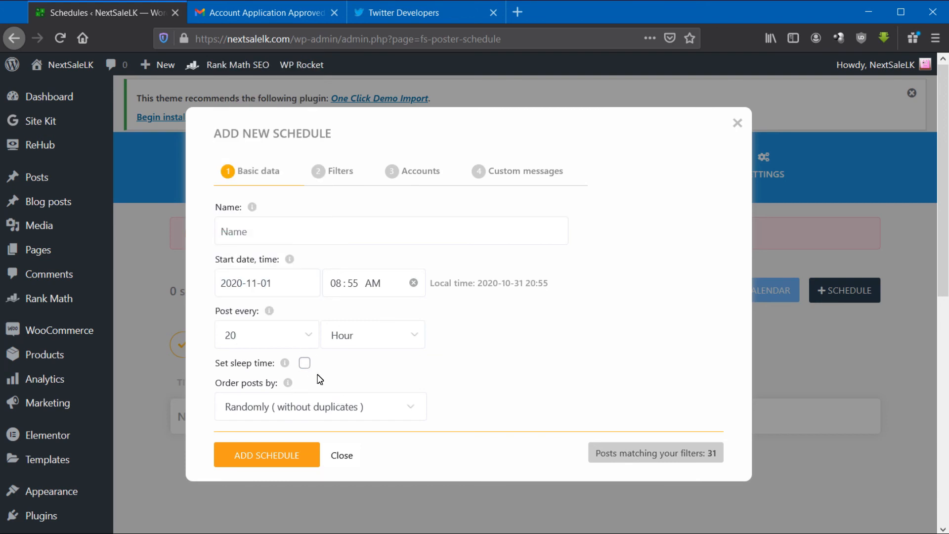
click(304, 363)
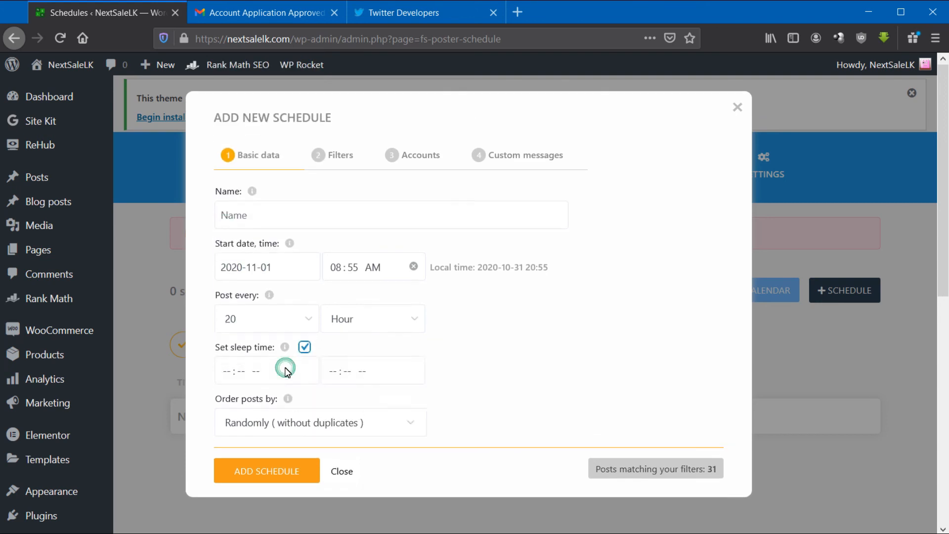
click(305, 347)
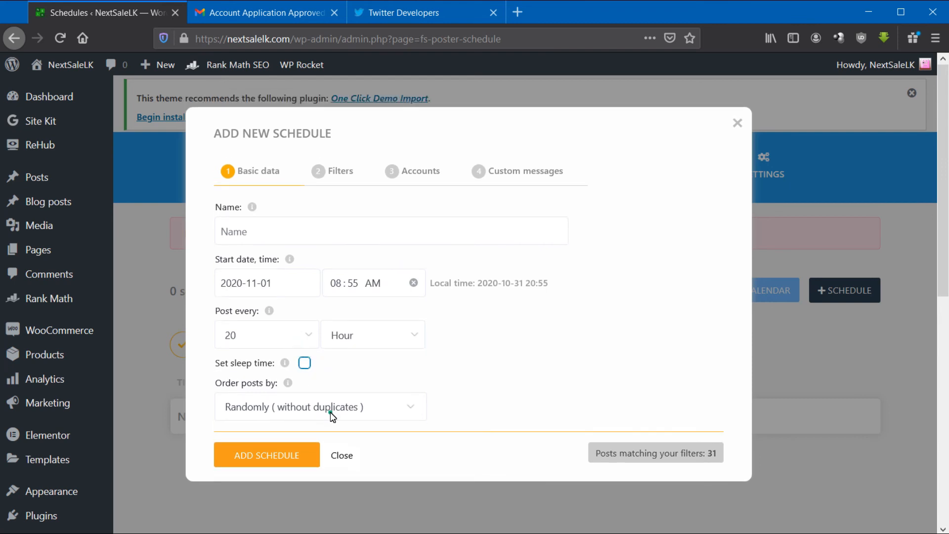
click(341, 171)
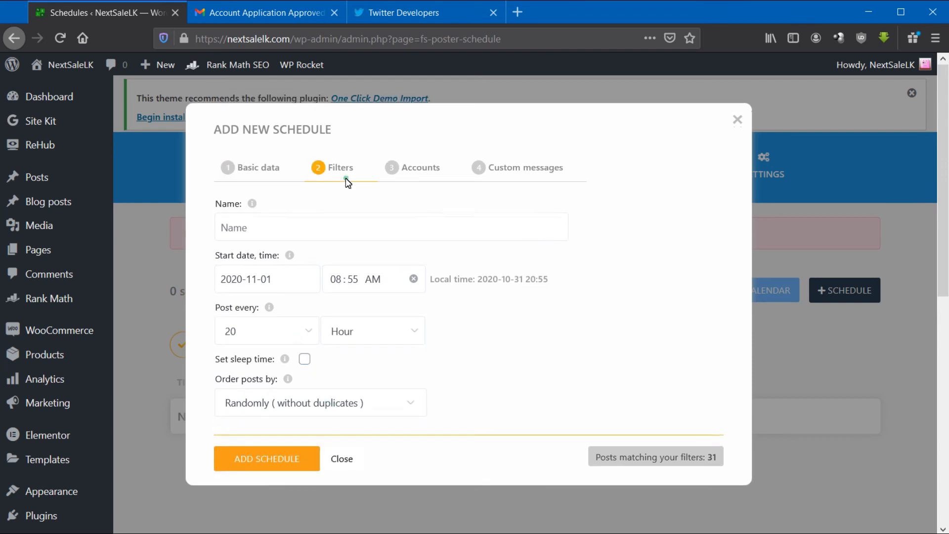
- Review the Facebook and Twitter accounts and append {link} to the Instagram story message
click(419, 167)
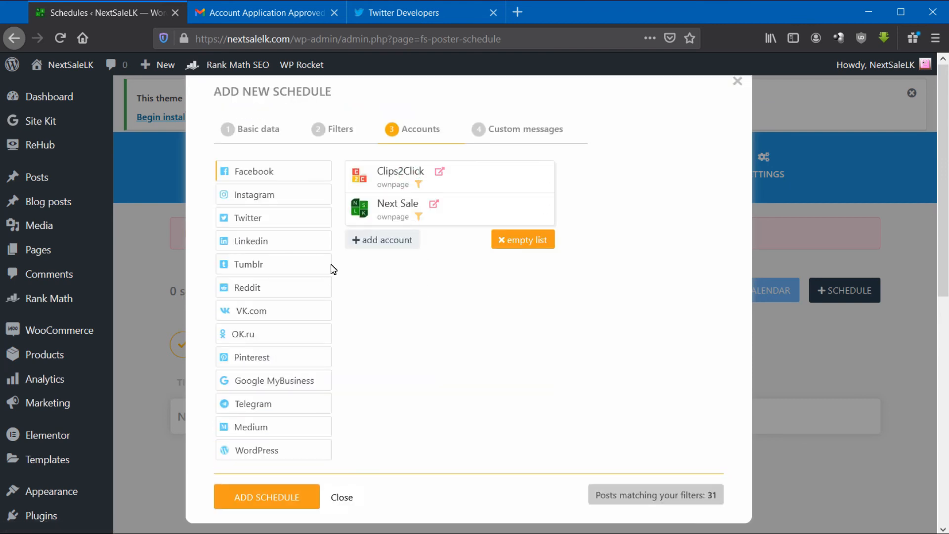
mouse_move(481, 214)
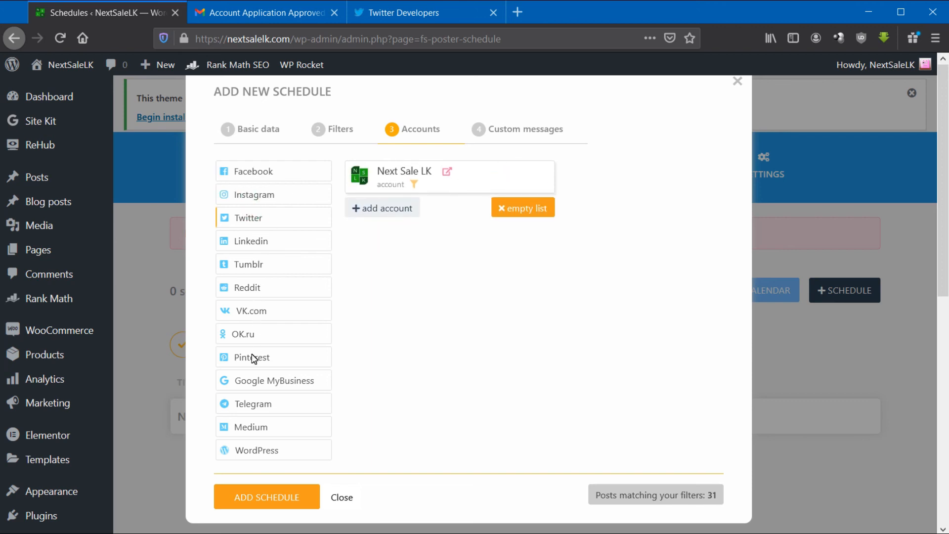
click(525, 128)
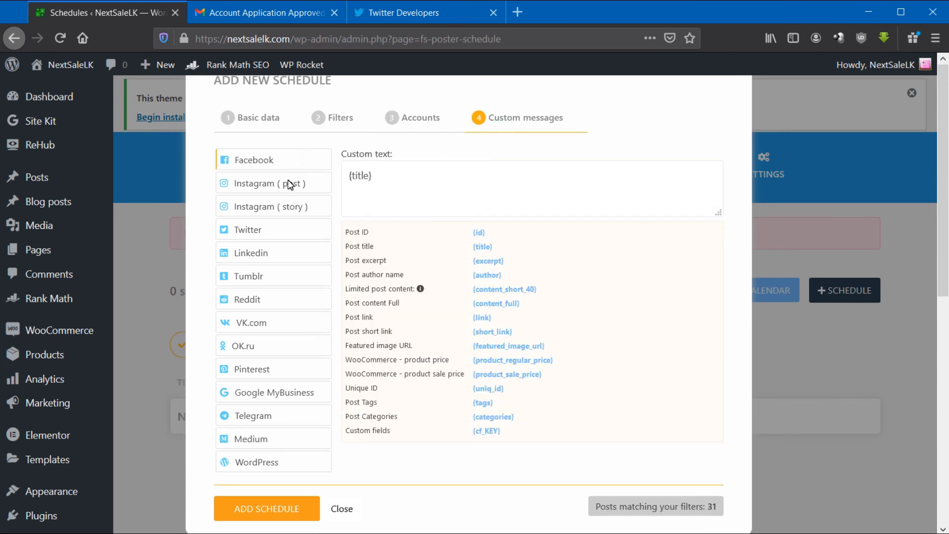
mouse_move(402, 176)
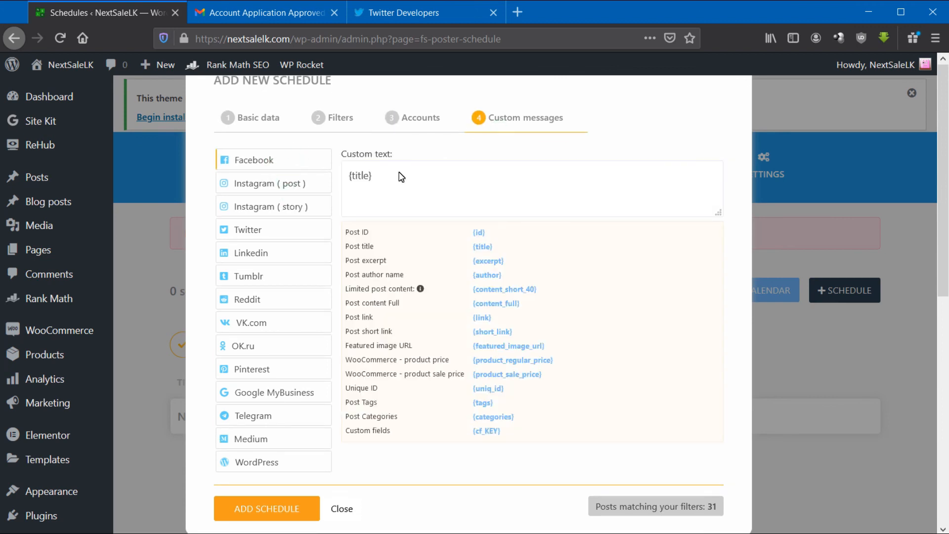
mouse_move(487, 260)
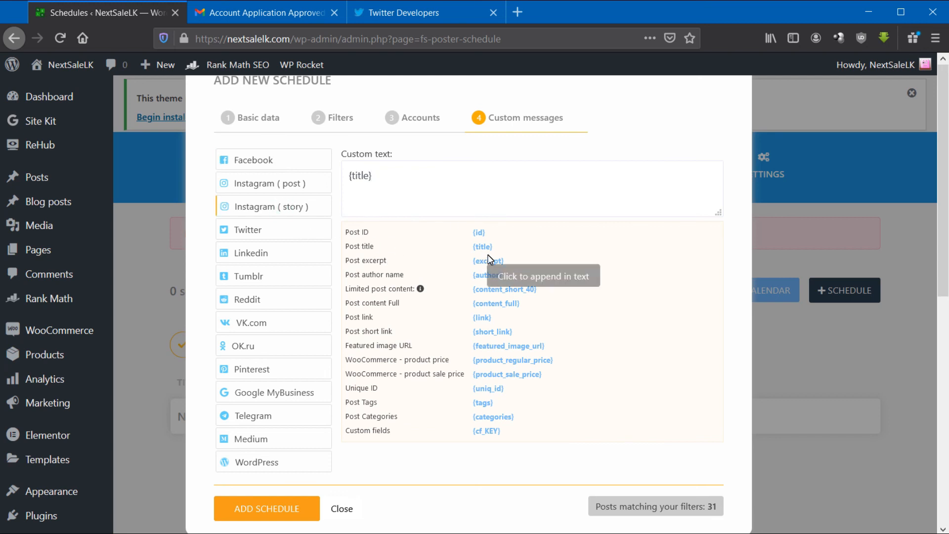
click(482, 317)
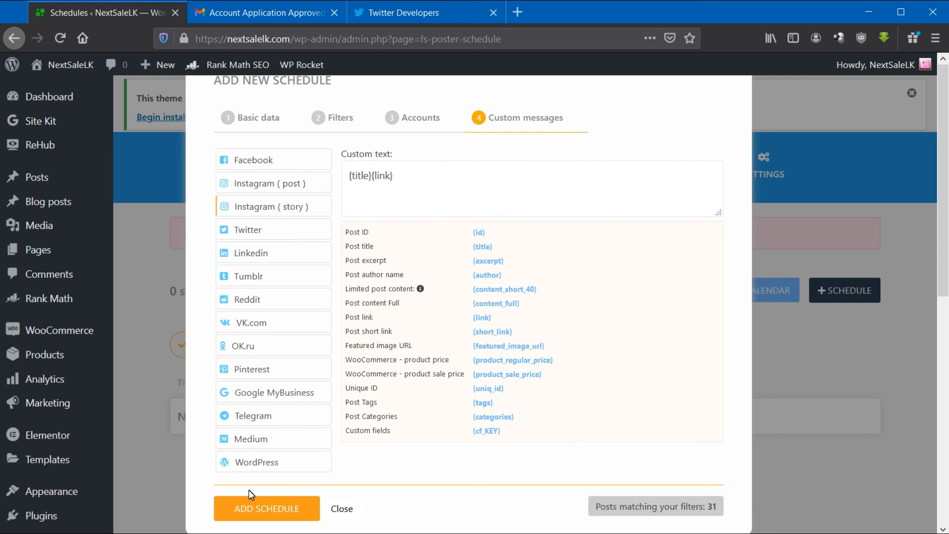
click(250, 117)
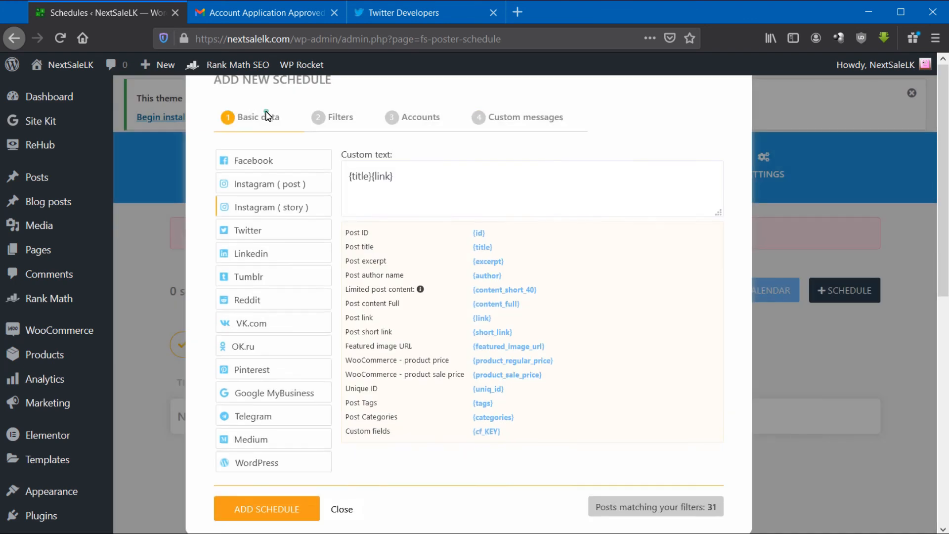
- Name the schedule Product and add it as an active 20-hour schedule
click(257, 116)
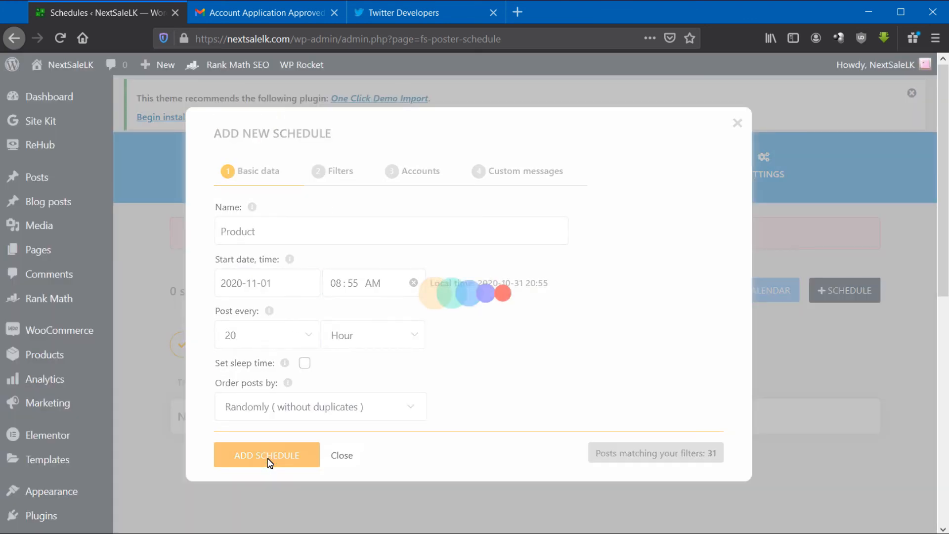
click(266, 455)
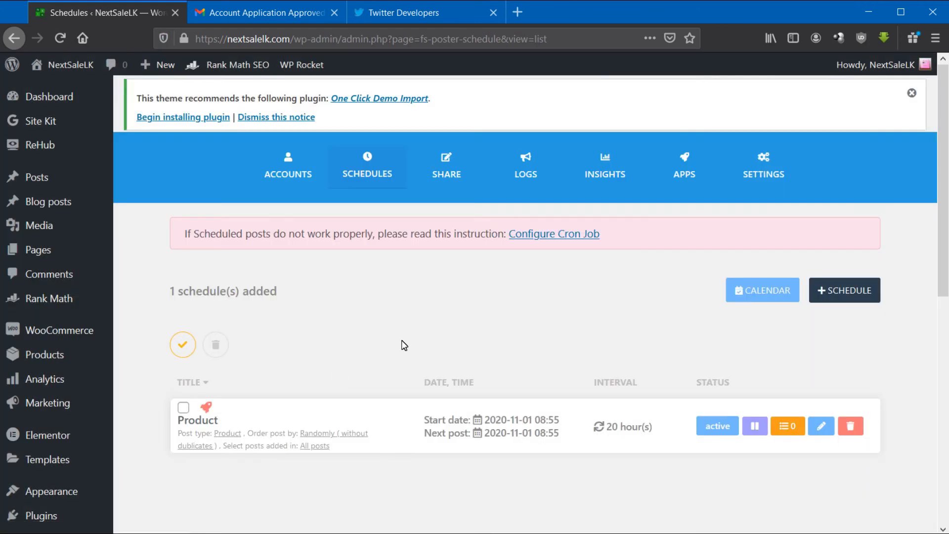
mouse_move(348, 417)
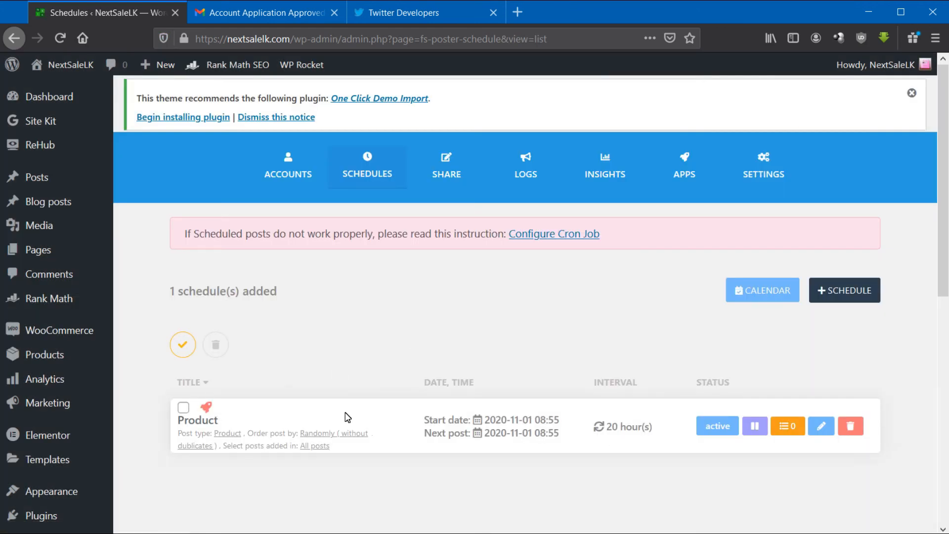